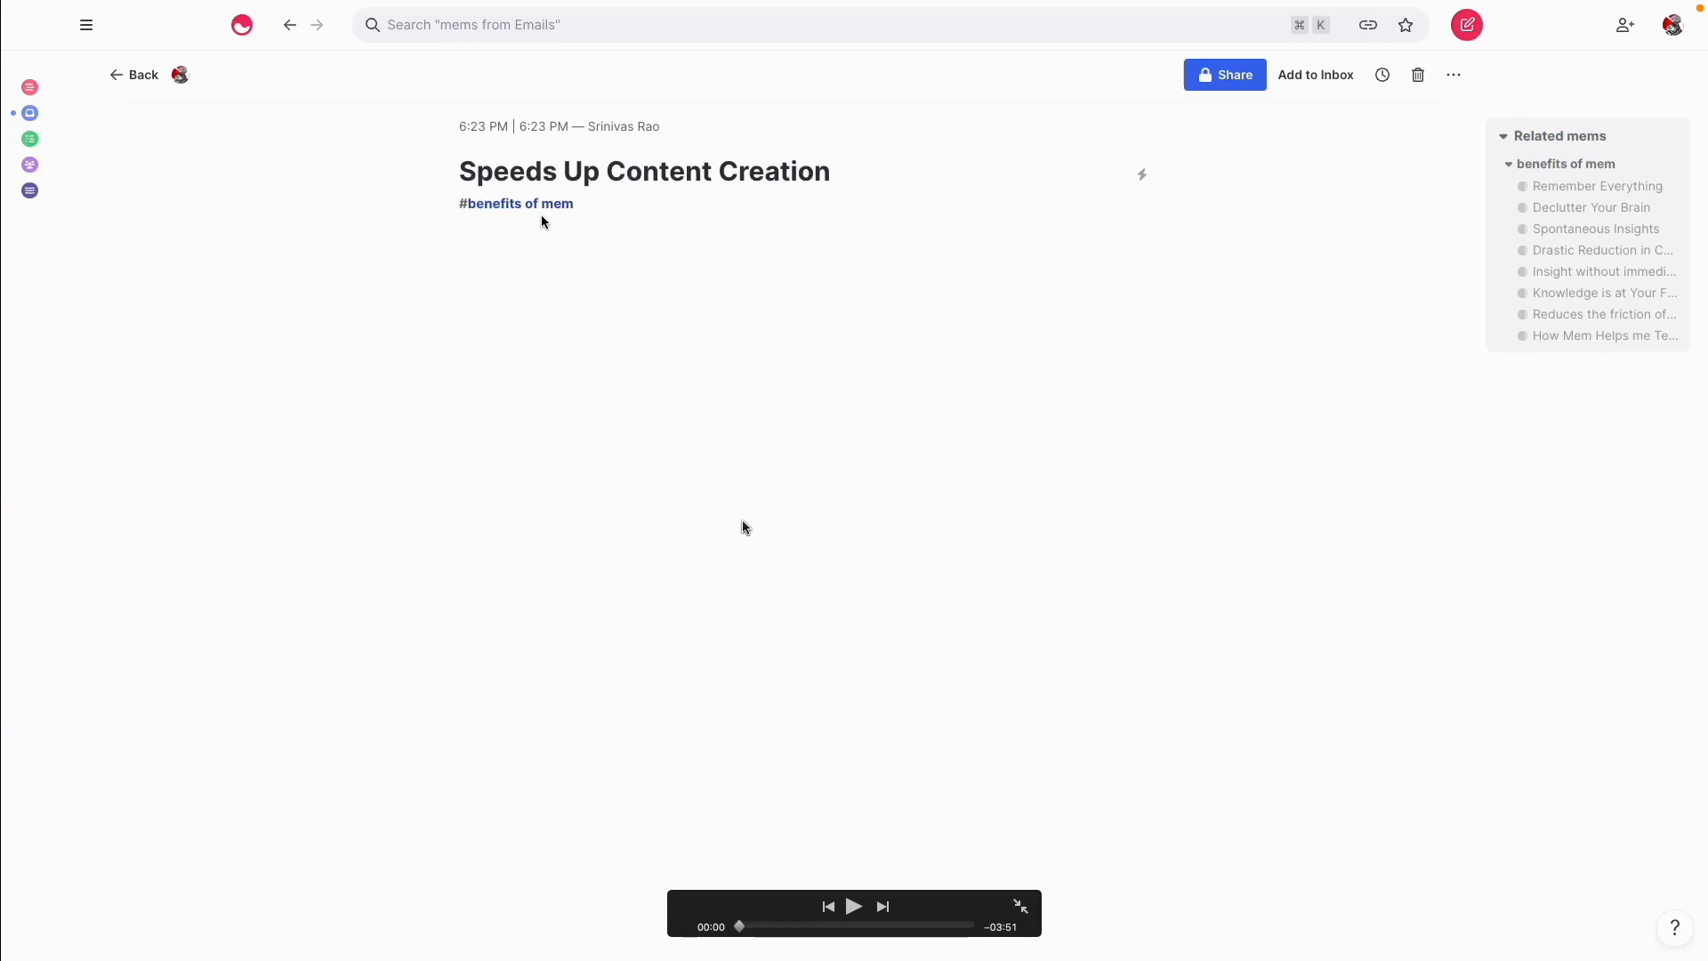
pyautogui.moveTo(736, 538)
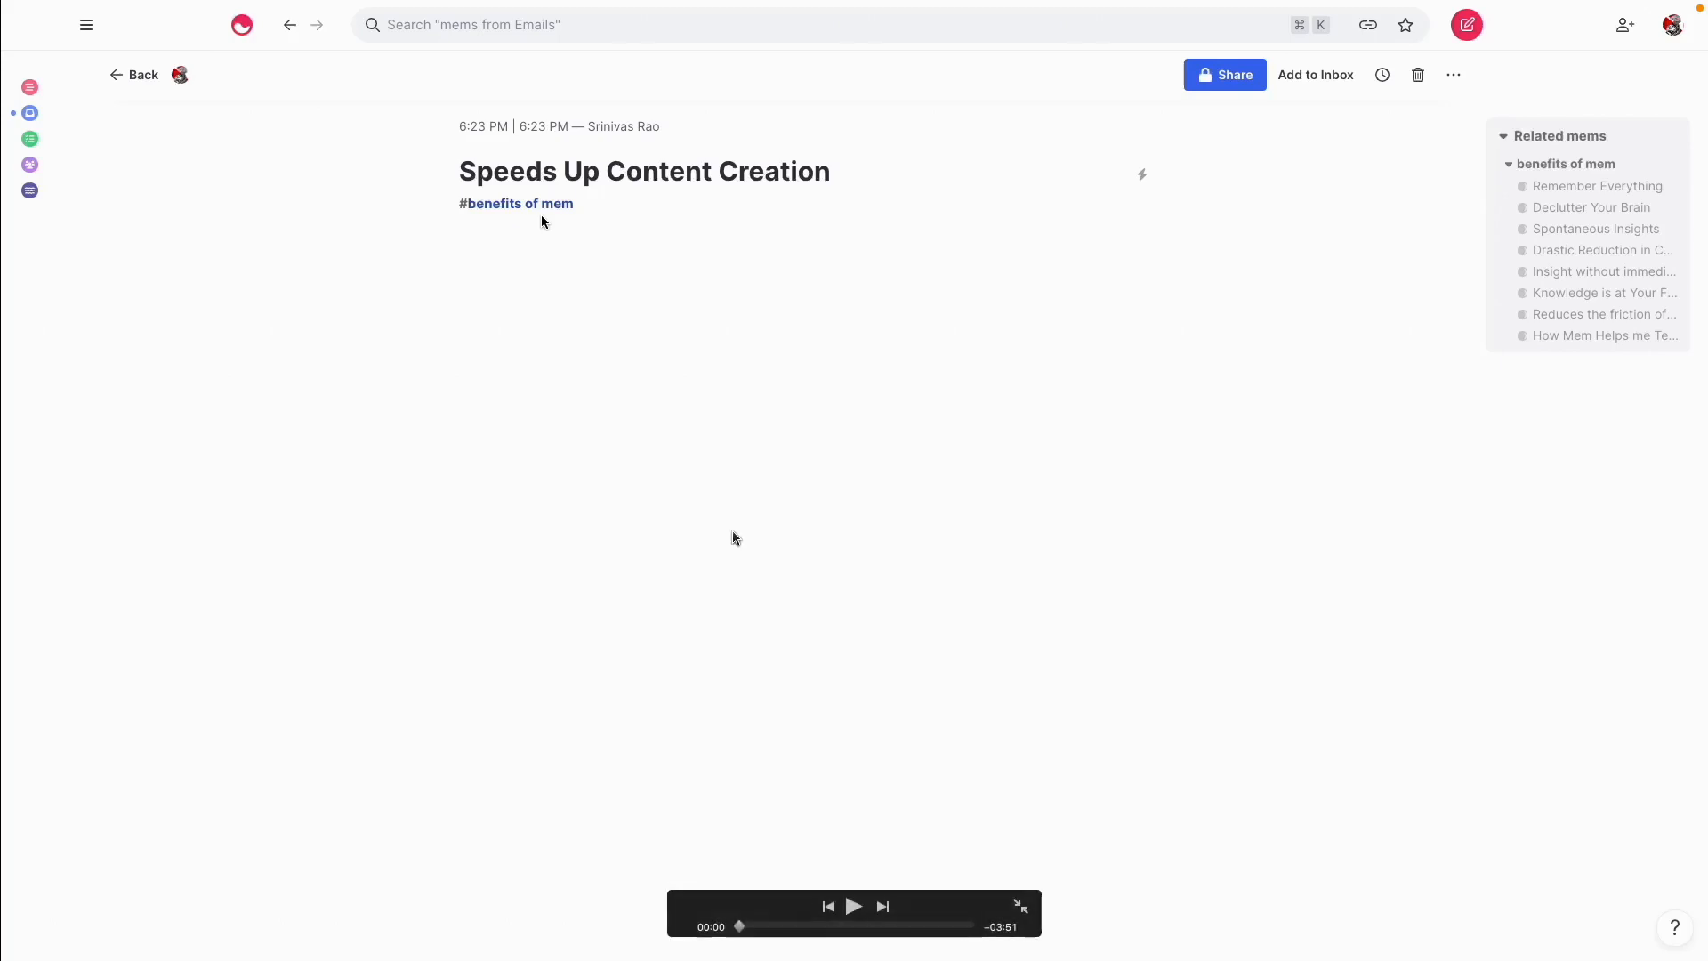
pyautogui.moveTo(746, 579)
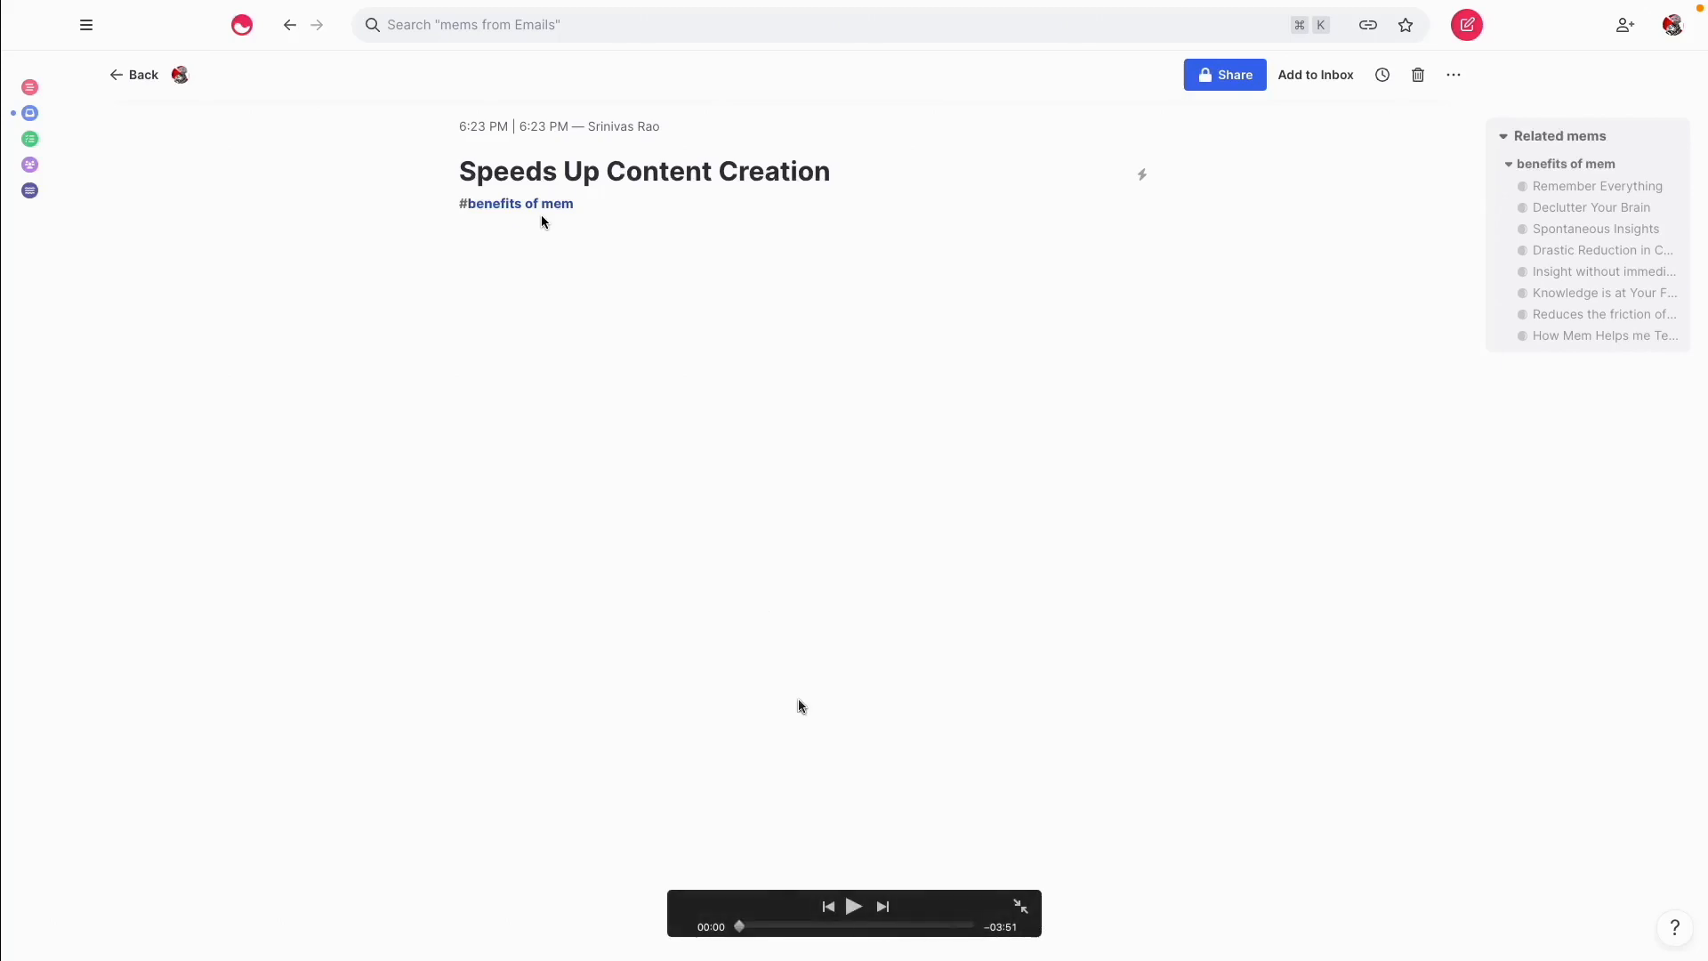
pyautogui.moveTo(833, 853)
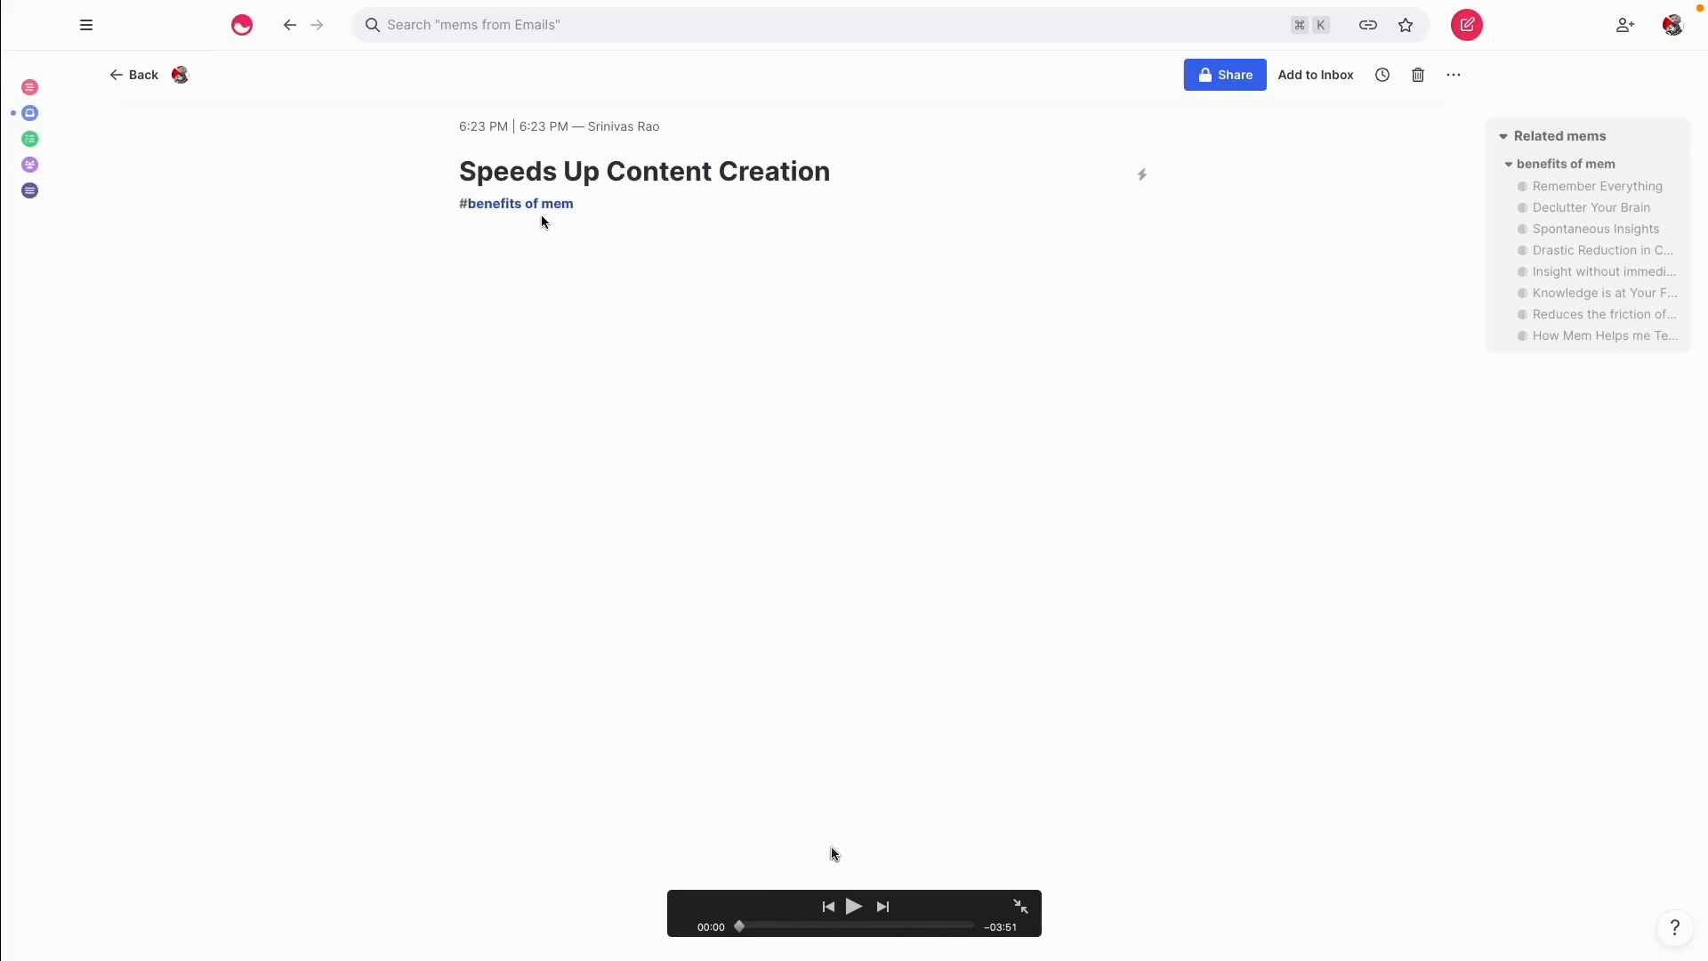
pyautogui.moveTo(843, 880)
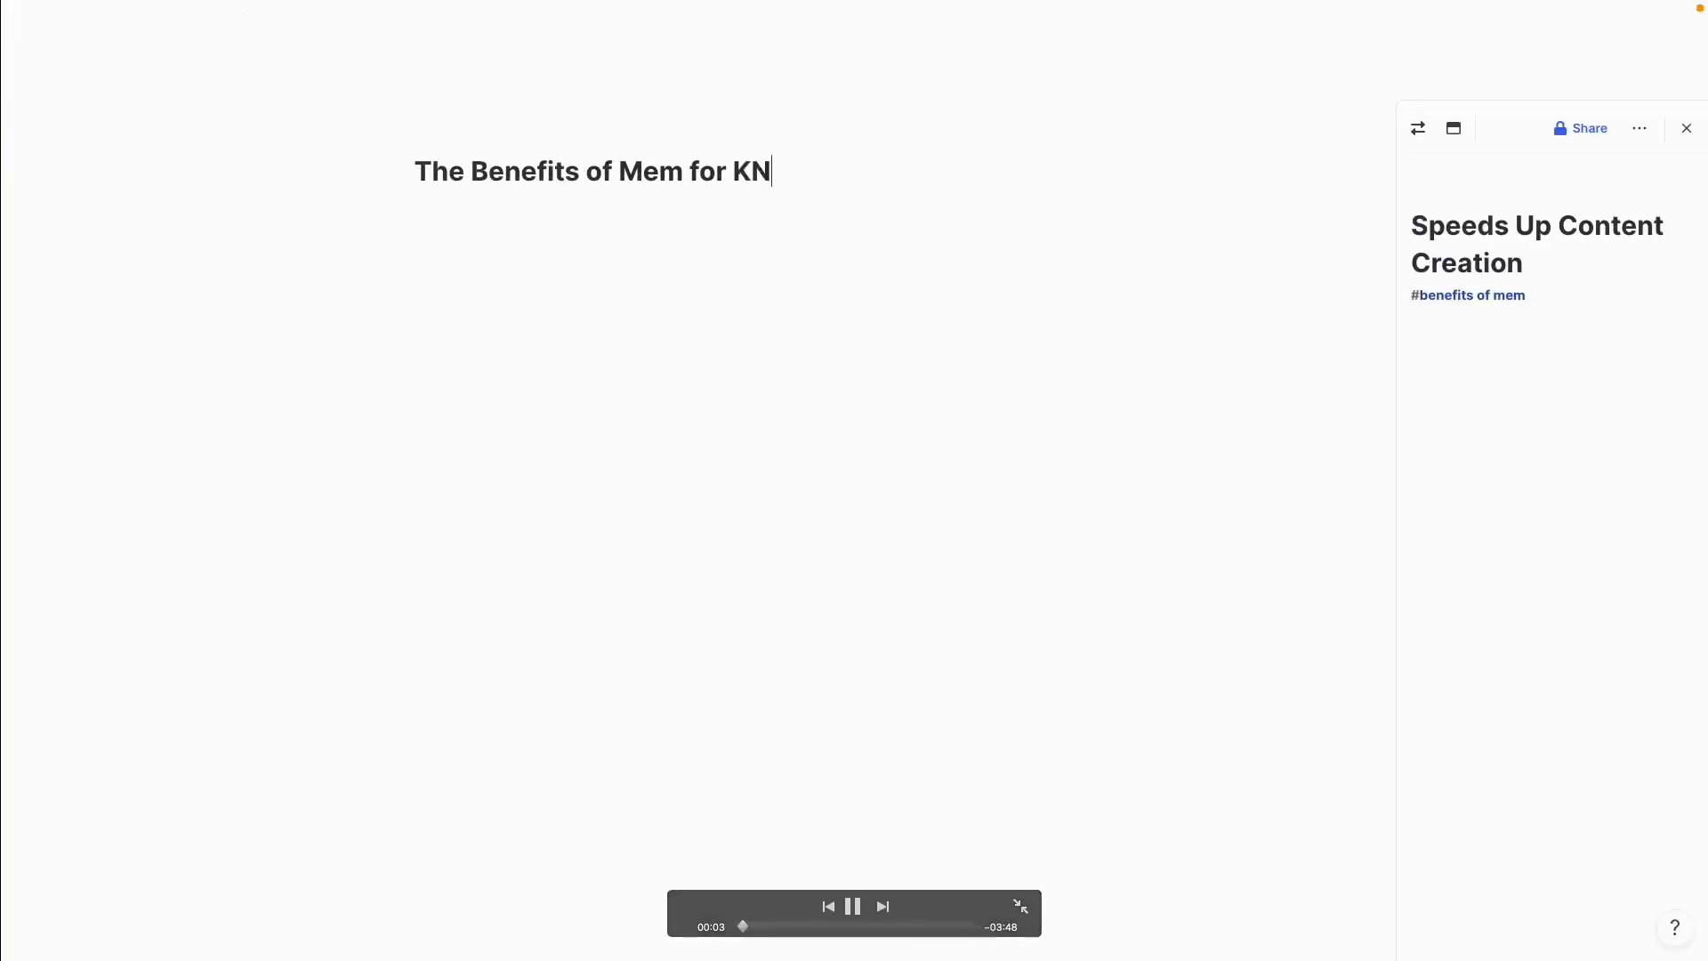
# Write the intro for knowledge workers and content creators: podcast interviews, blog, newsletter.
pyautogui.write('Knowledge Workers and Content Creators')
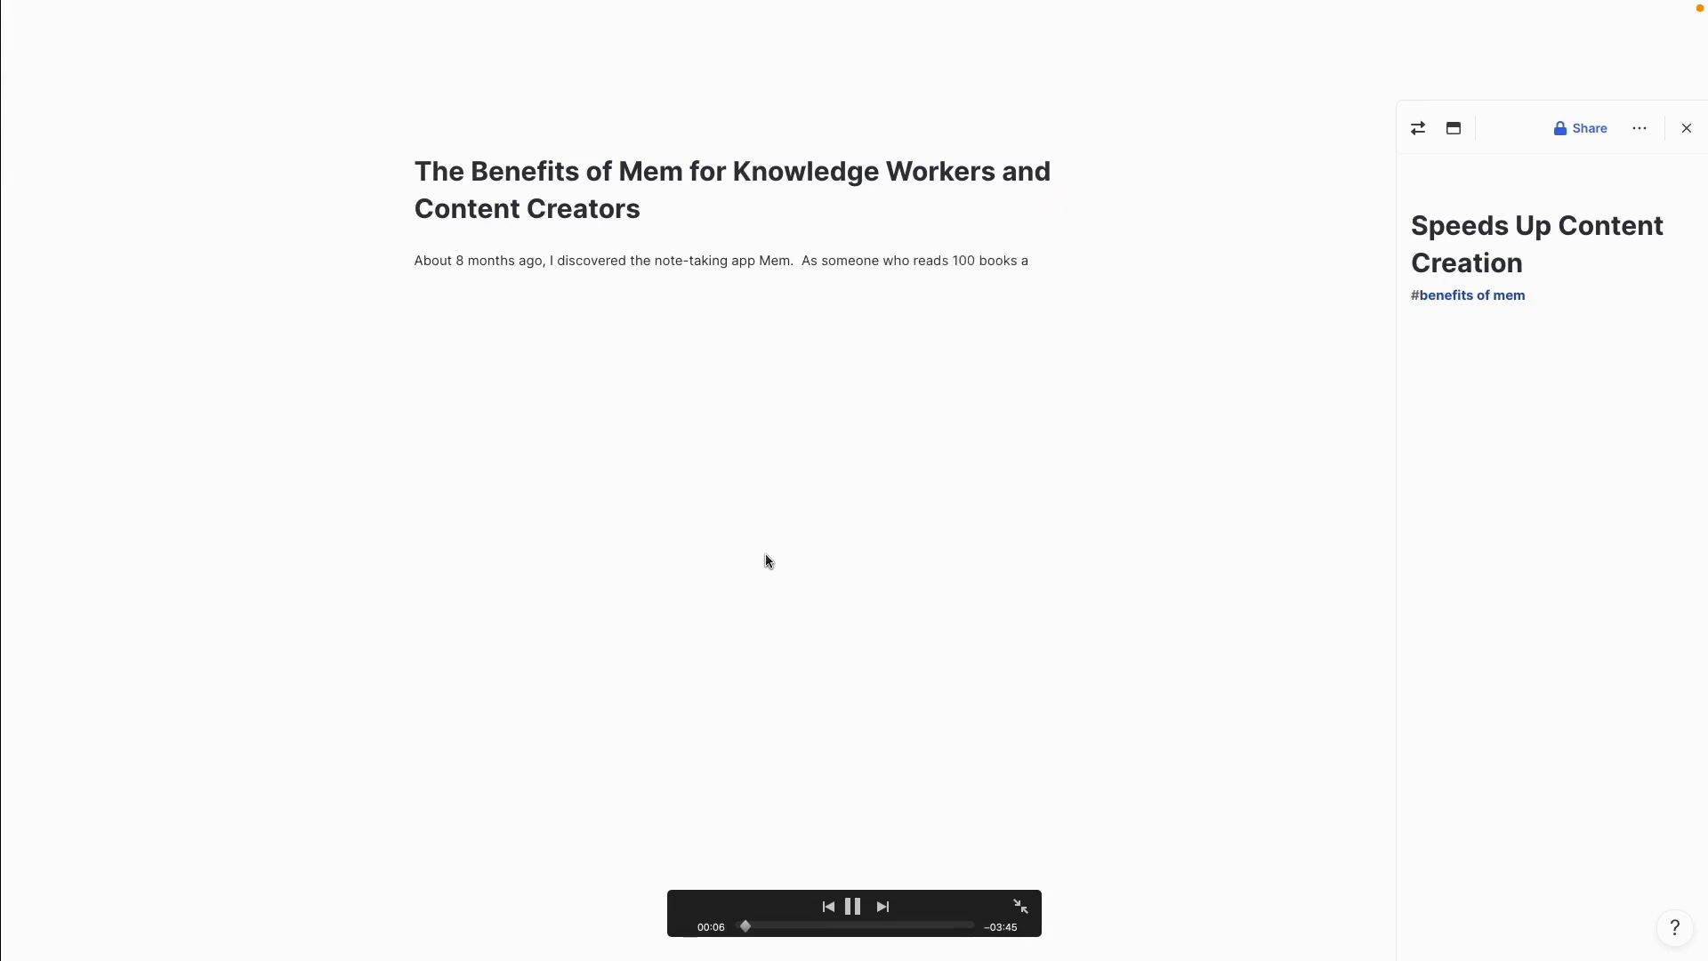
pyautogui.write("year, interviews 100's of people for the Unmistakable Creative Podcast, and")
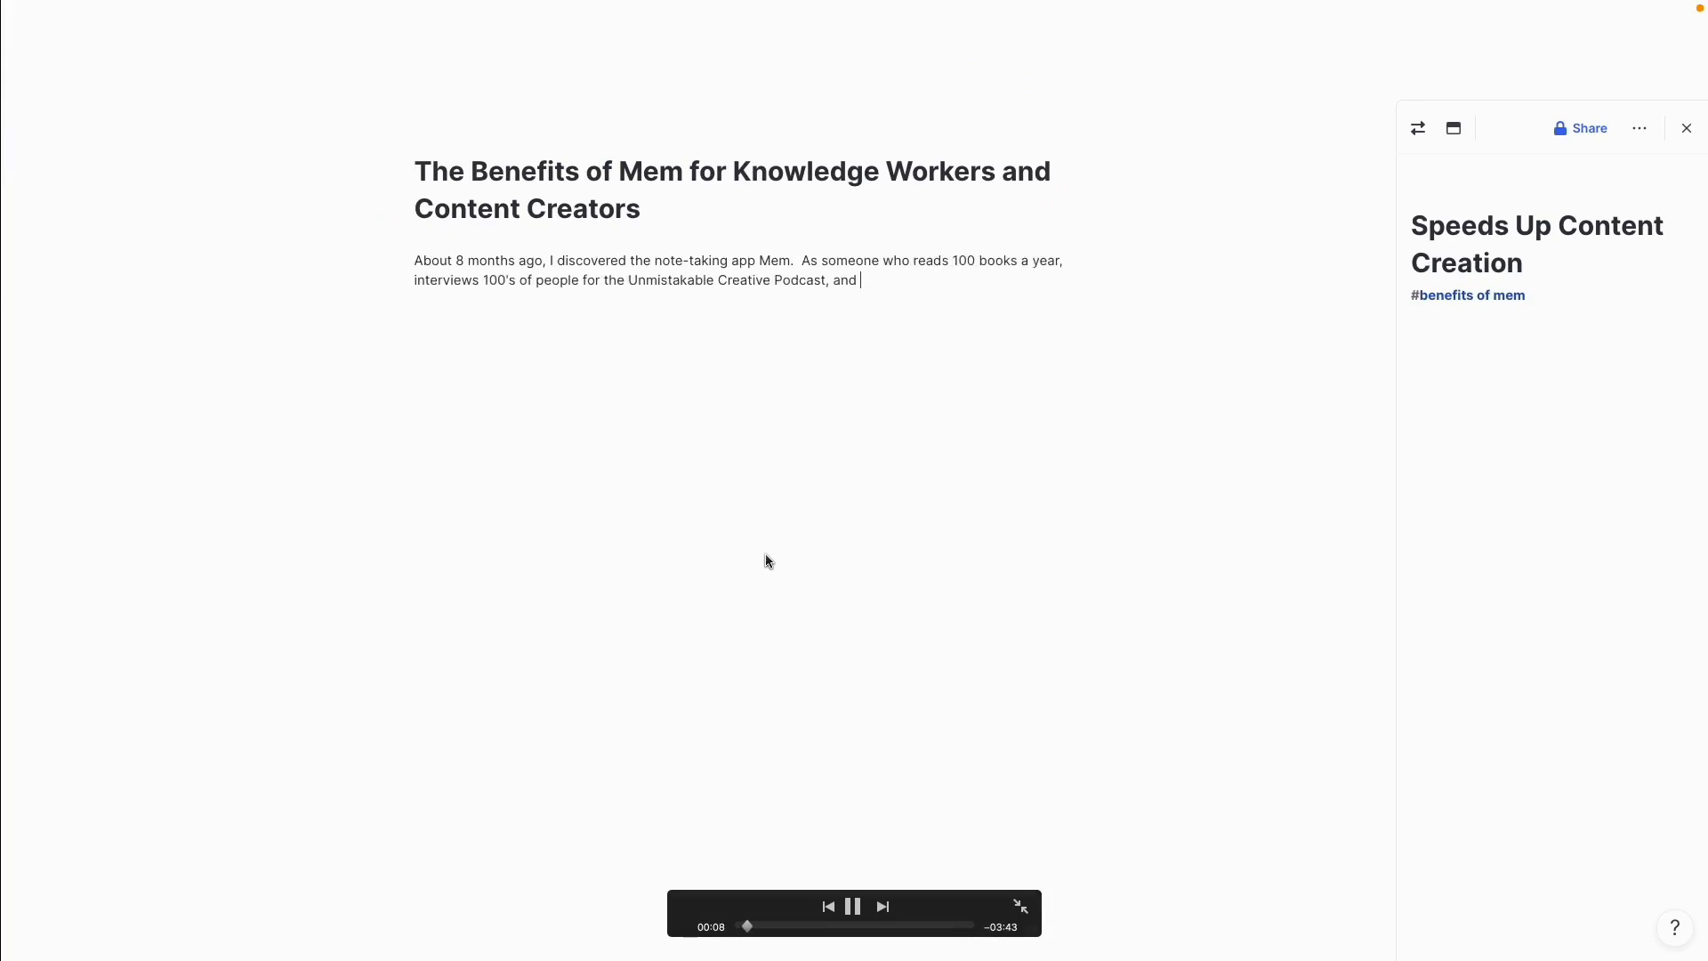
pyautogui.write('Maintains a blog, newsletter, and writes books')
pyautogui.write('+three sy')
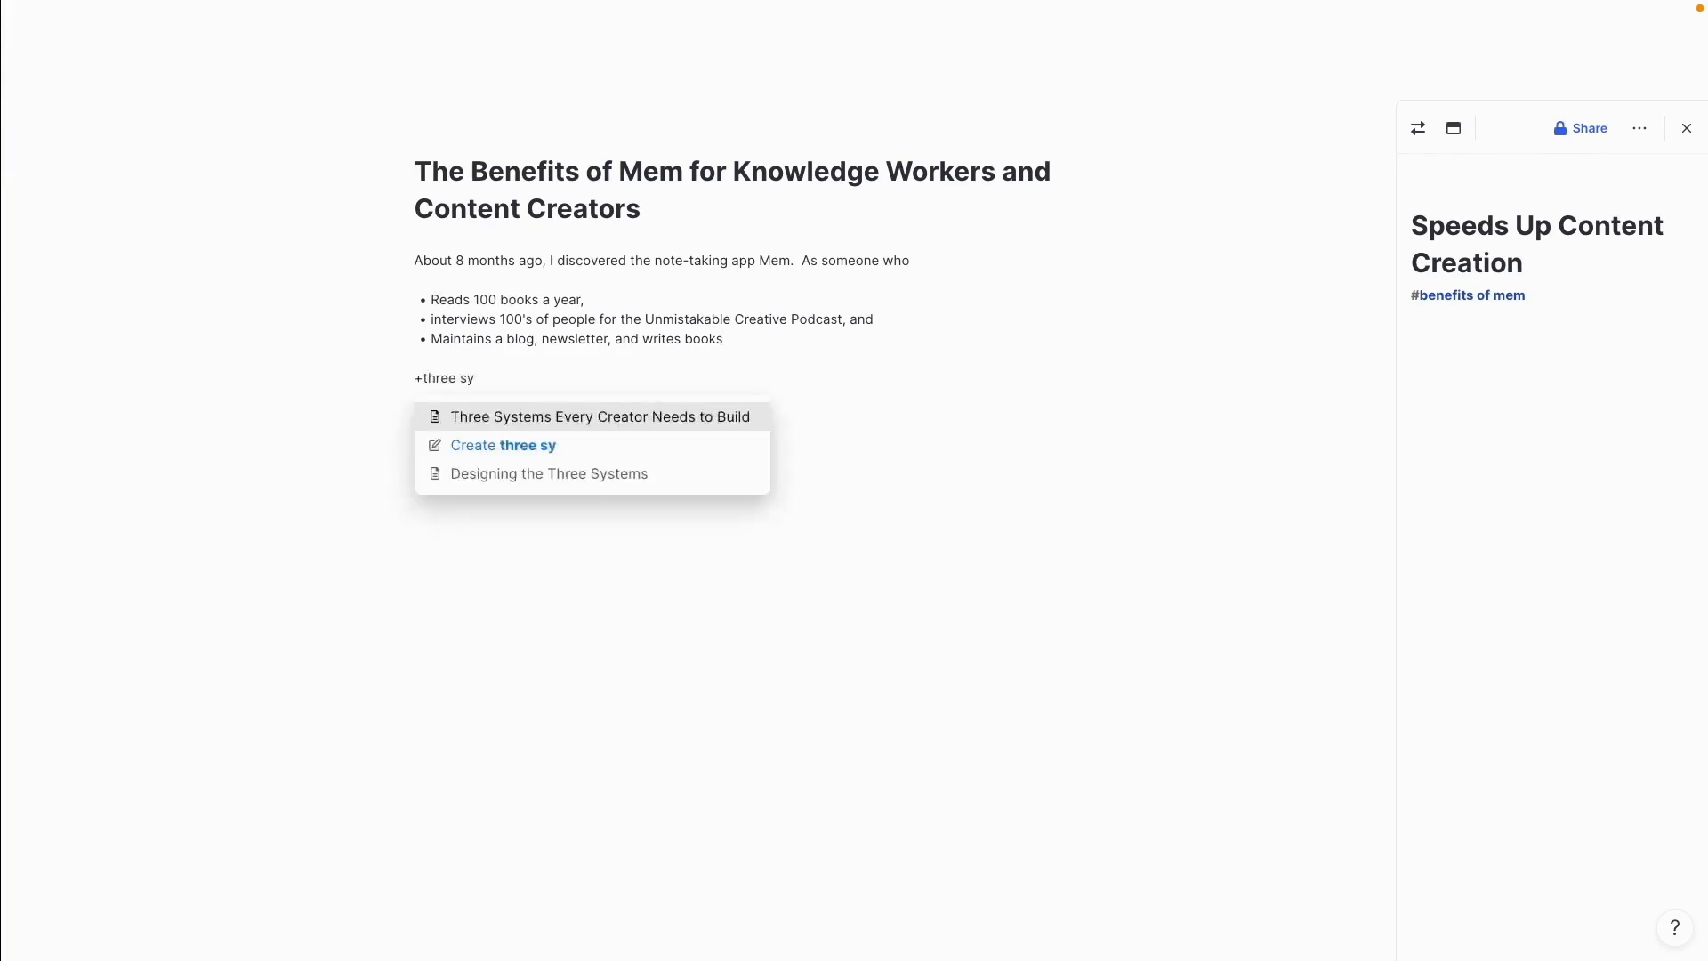
# Link the Three Systems Every Creator Needs to Build mem and write the systems sentence.
pyautogui.click(598, 416)
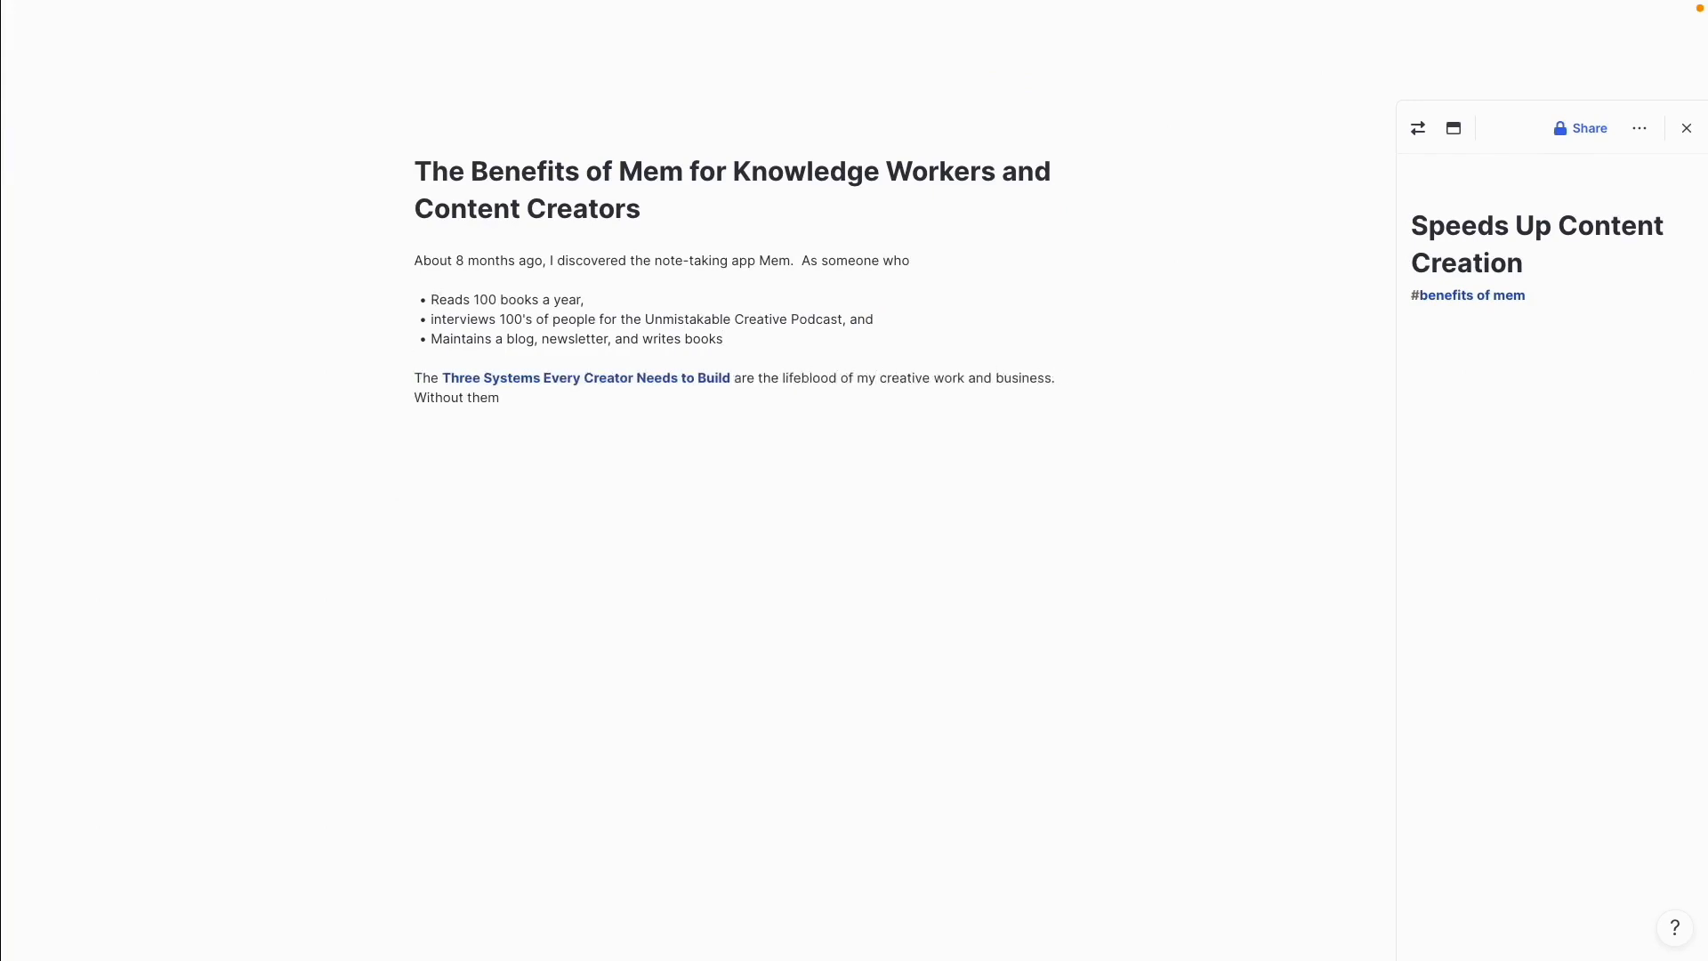
pyautogui.write('+content promotion system')
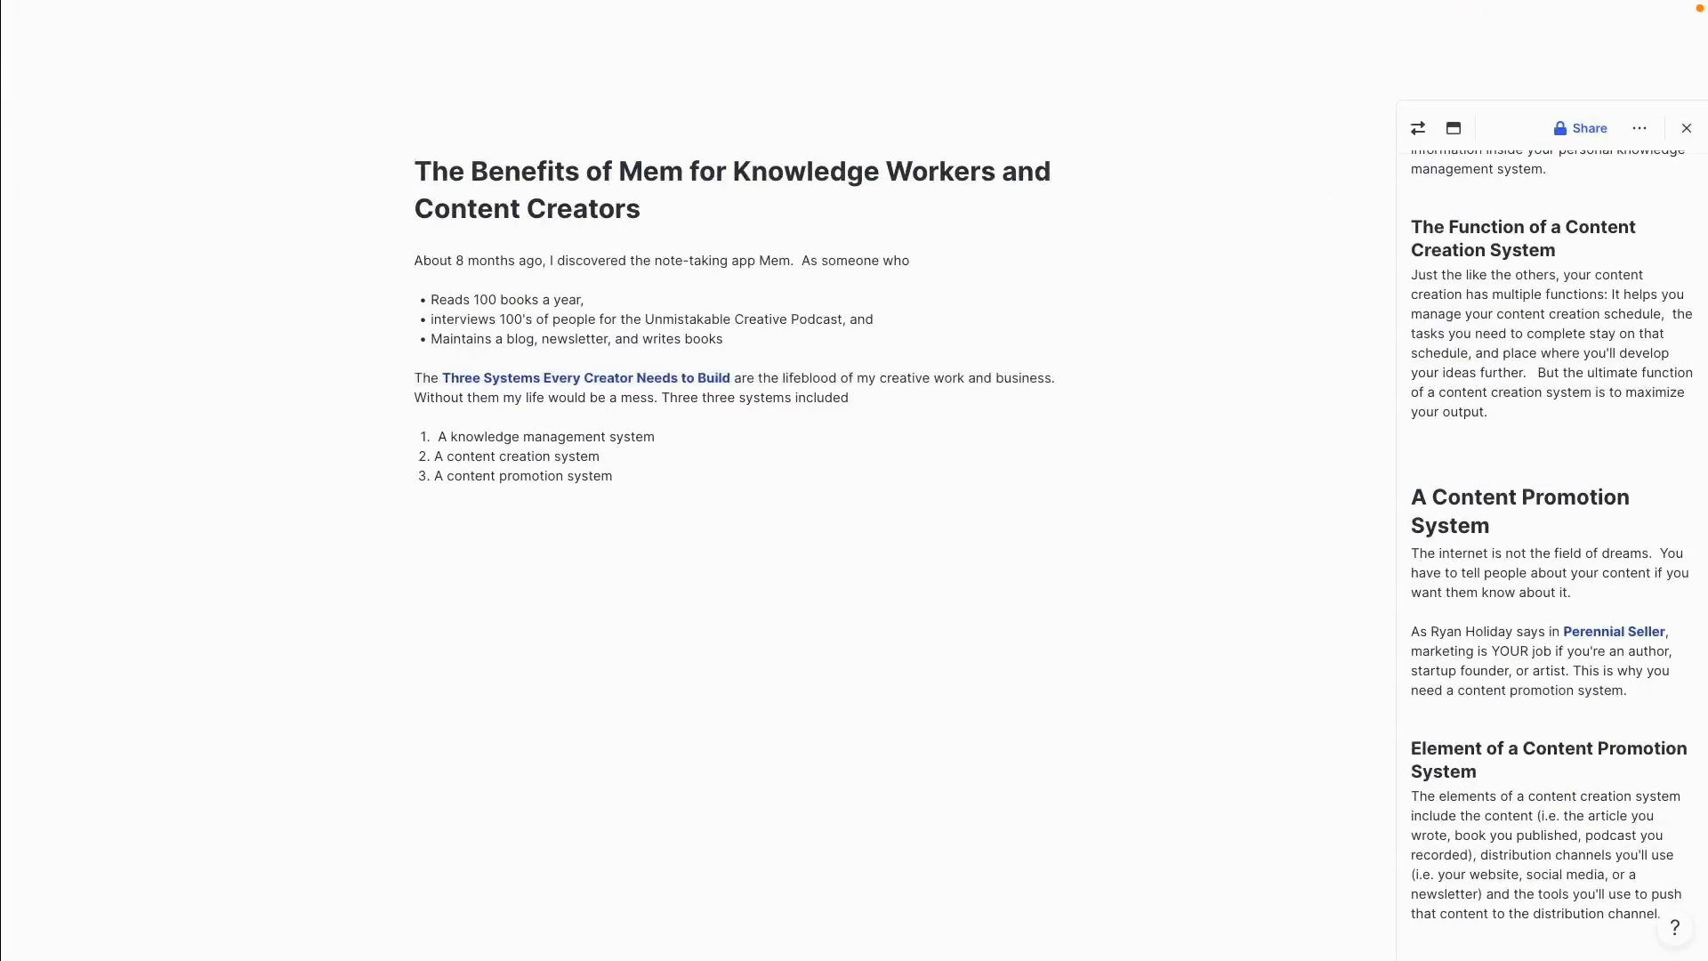
pyautogui.write("By designing a system for each of these, I'm able to achieve +max")
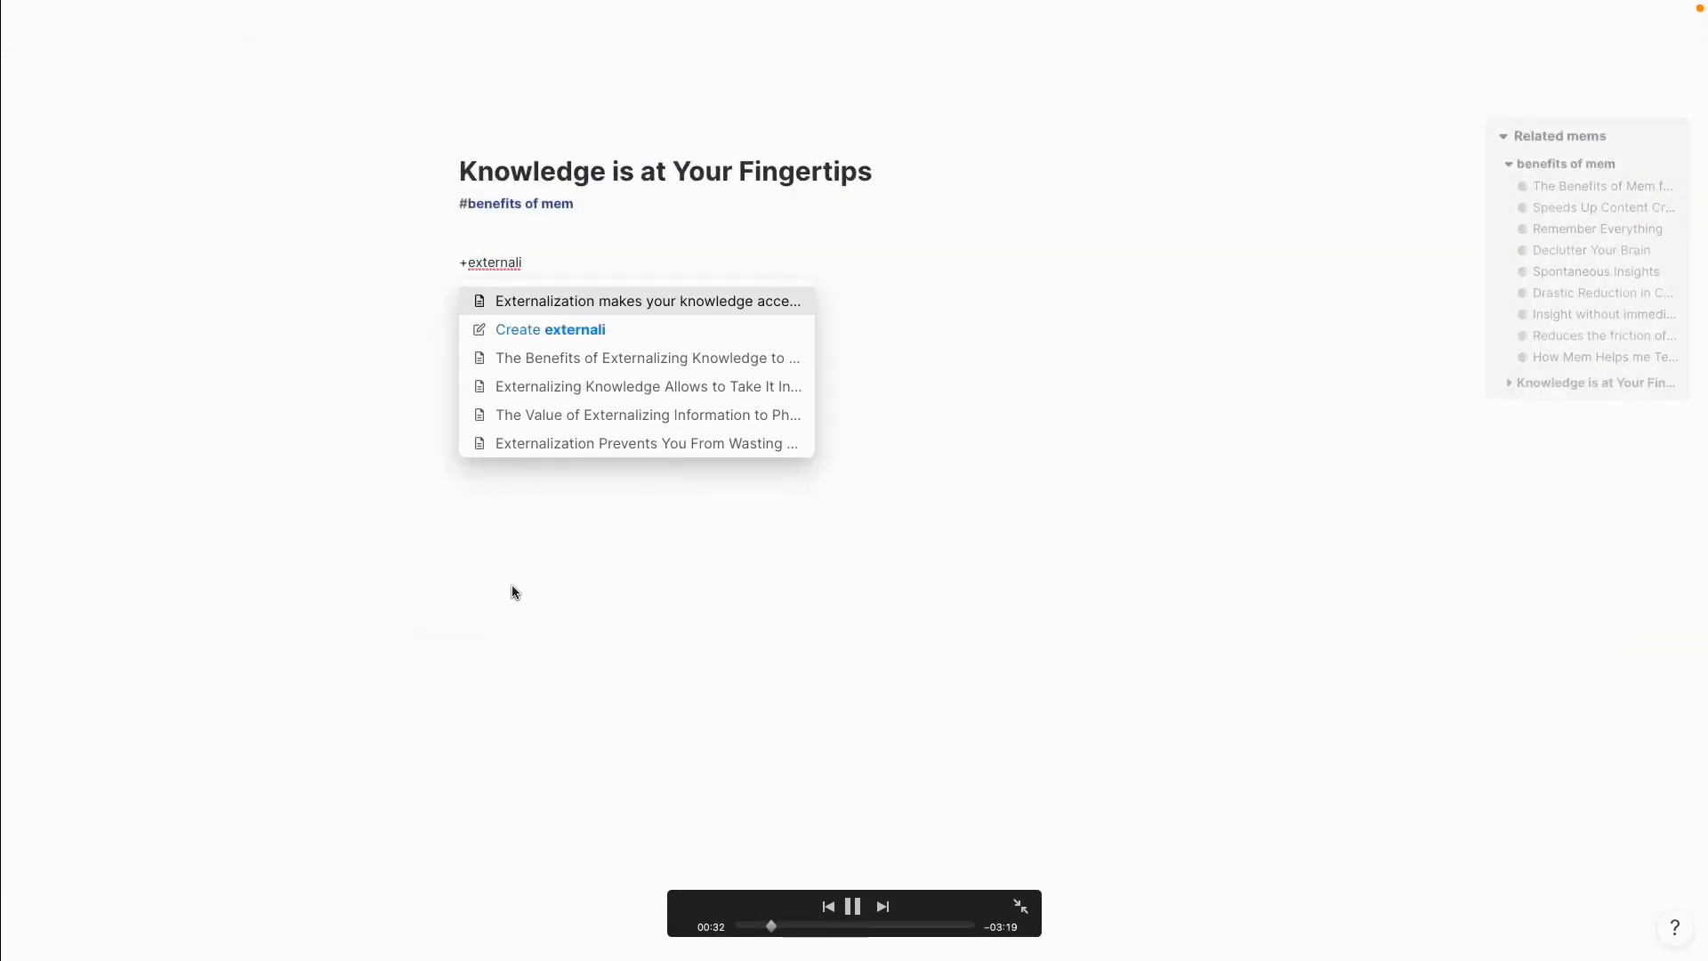
# Link the Externalization Prevents Wasting Cognitive Capacity and Makes Knowledge Accessible mems.
pyautogui.click(647, 443)
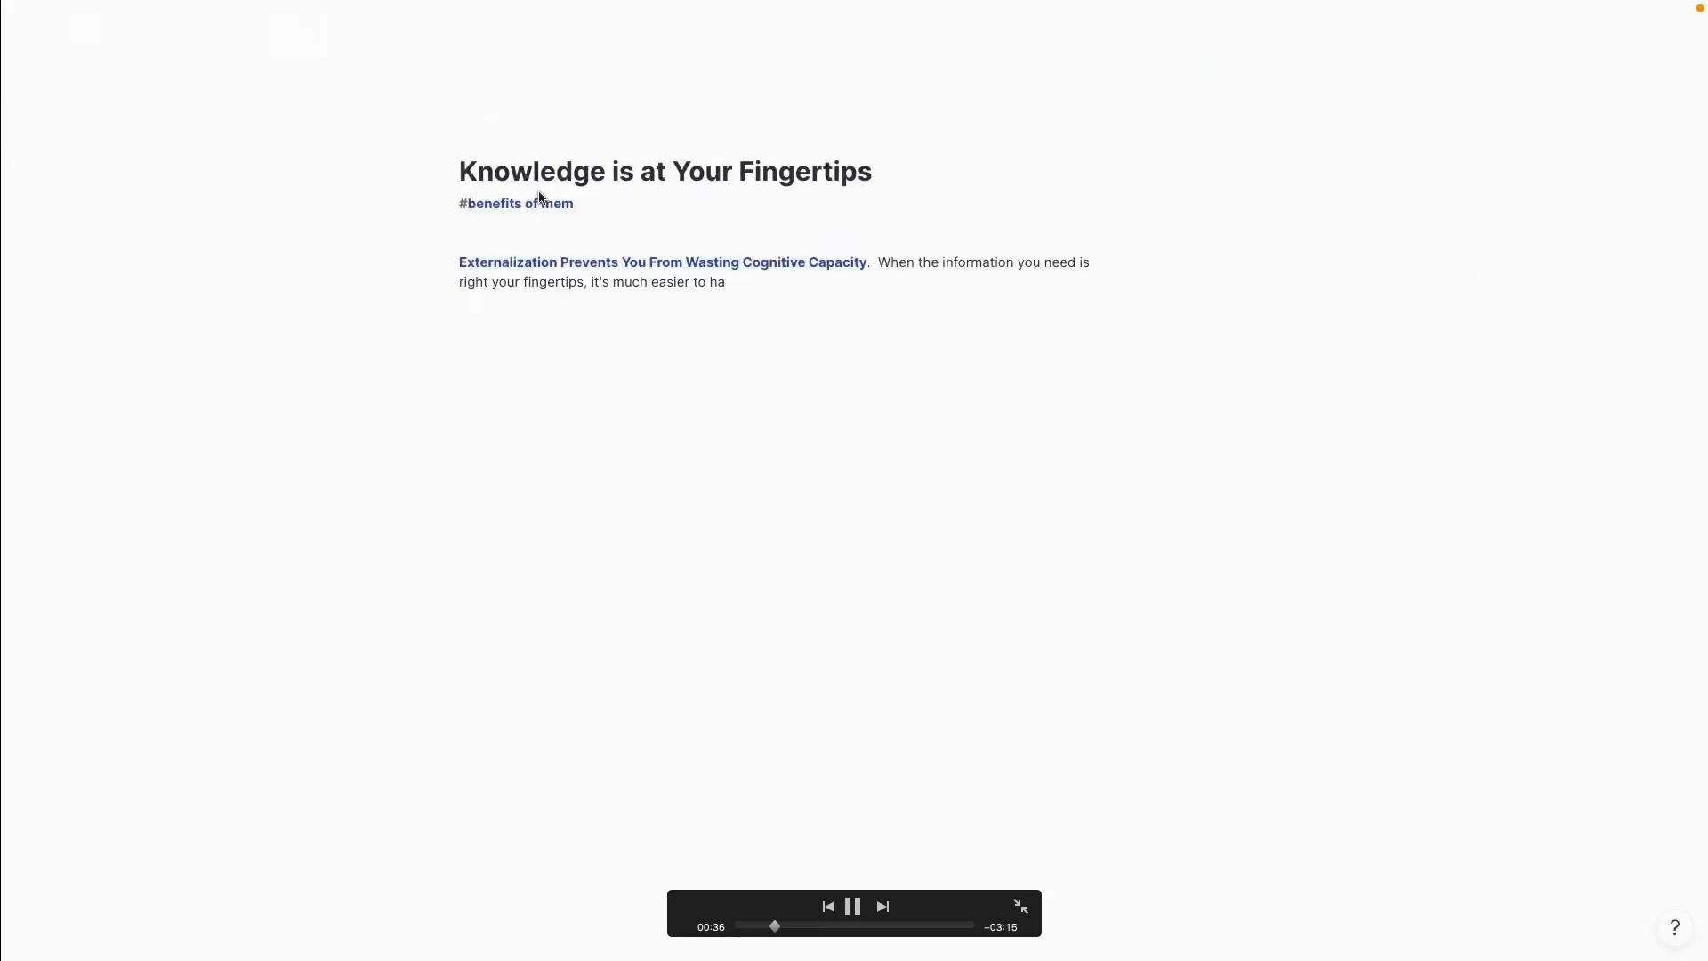
pyautogui.write('+externaliz')
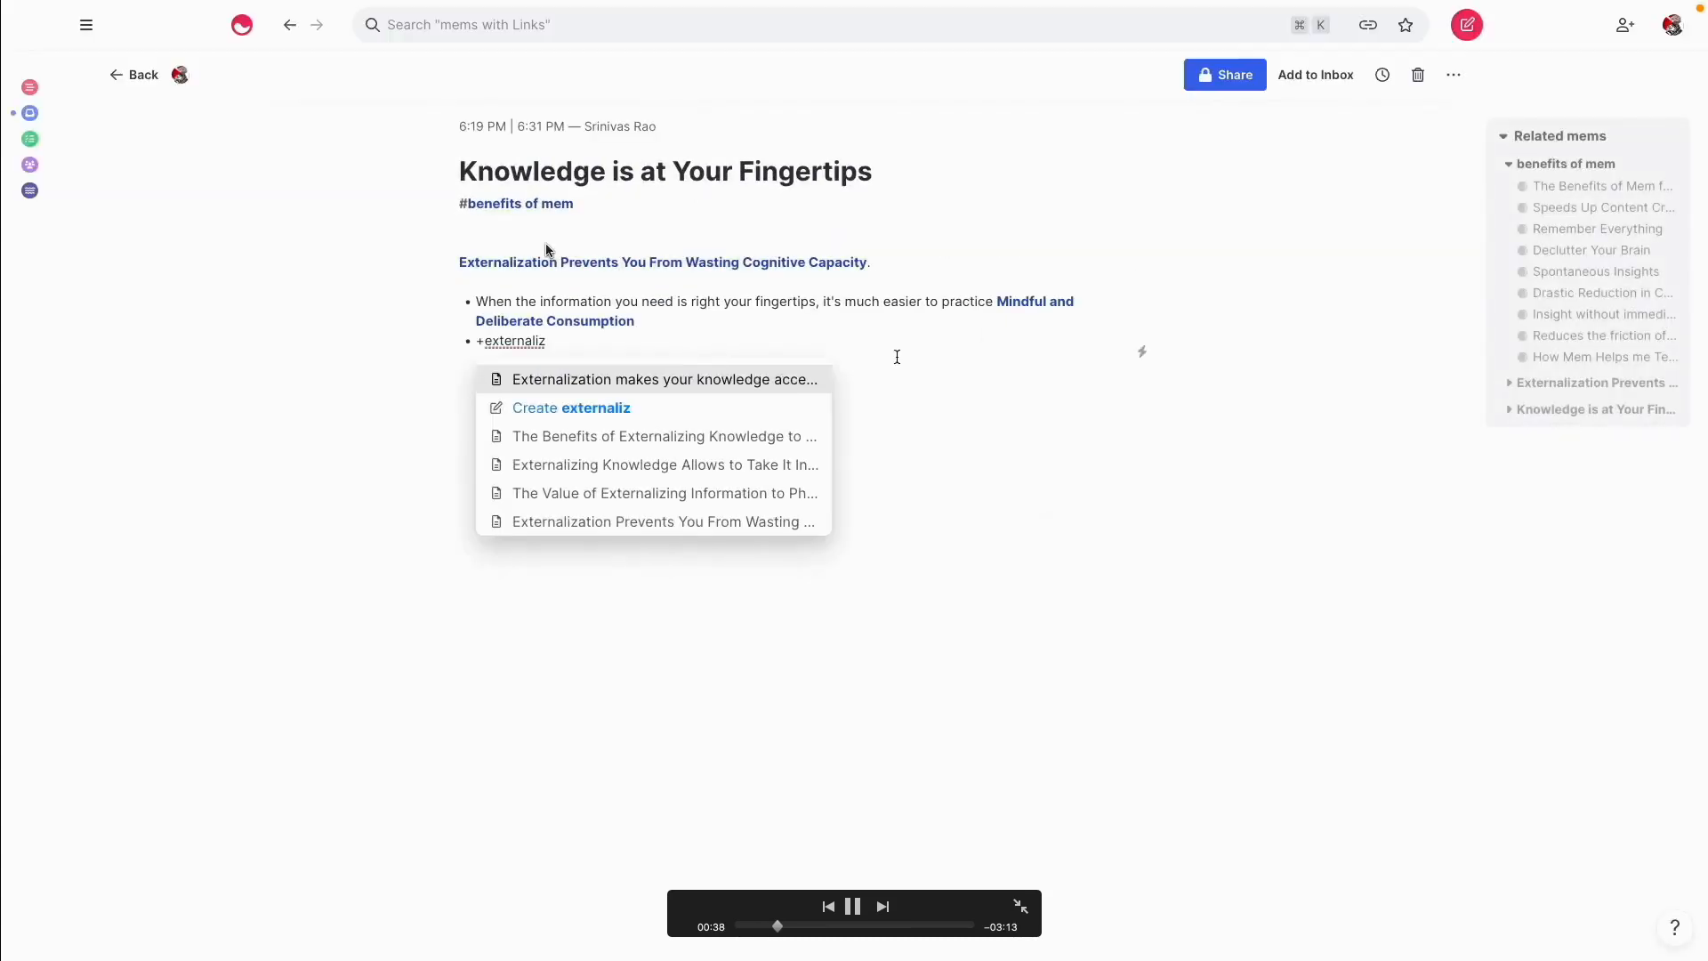
pyautogui.click(665, 379)
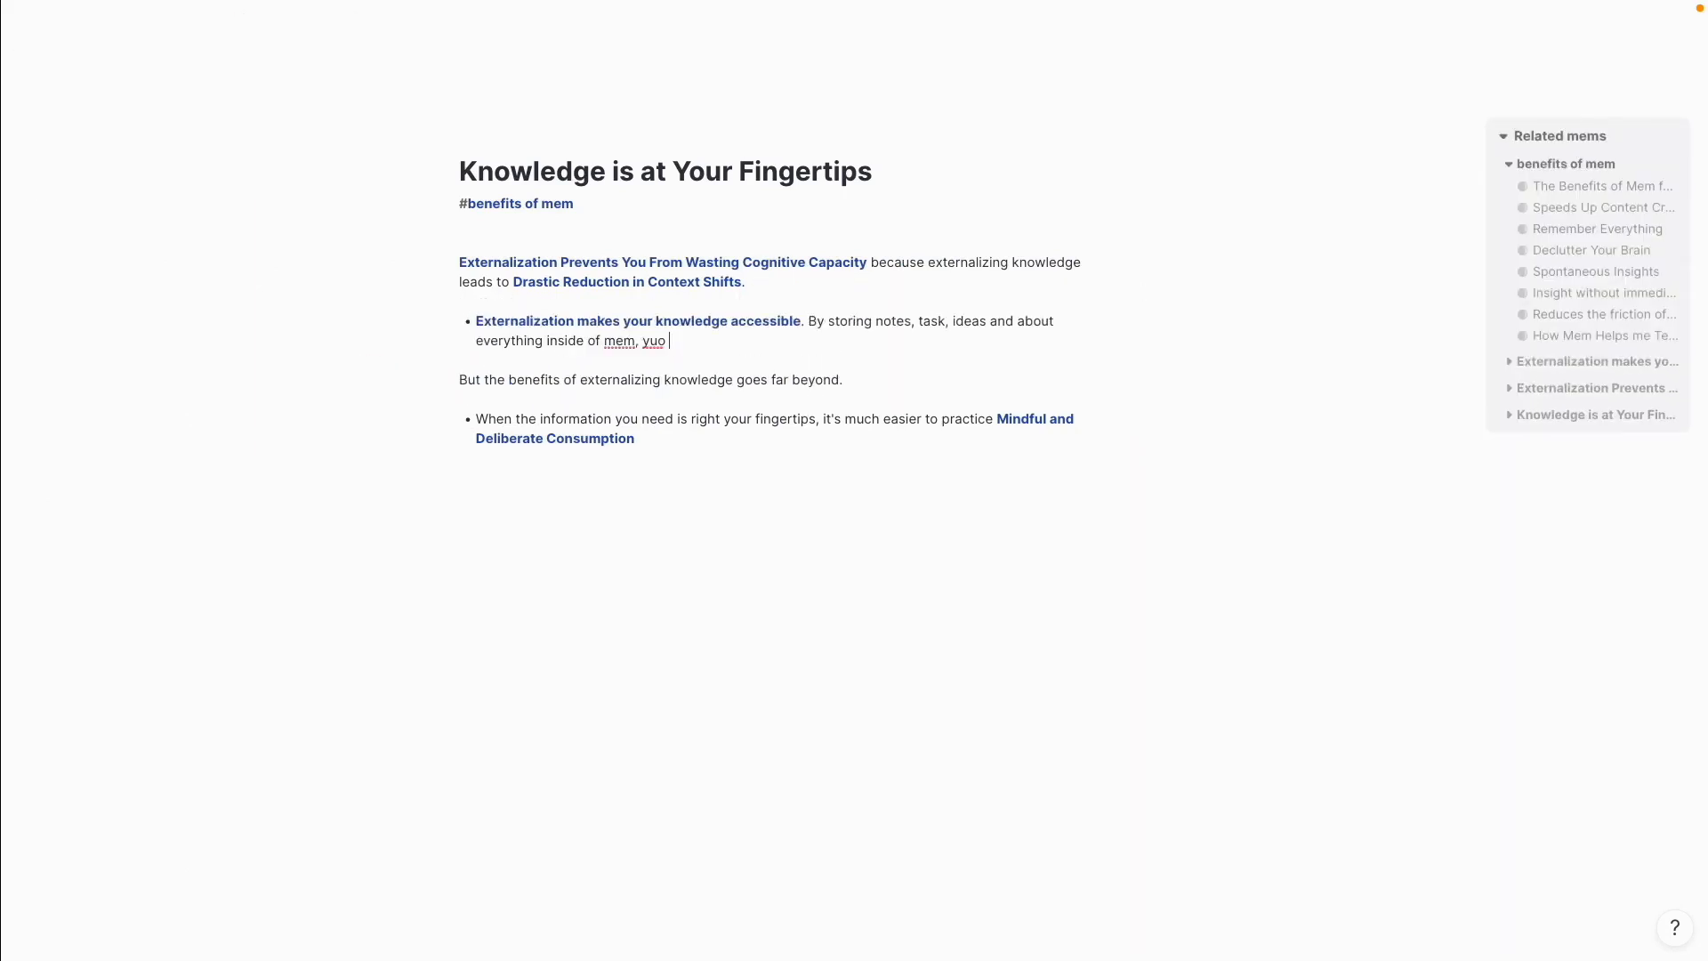
# Write the connecting sentences about easier access and fewer context shifts.
pyautogui.write('you have')
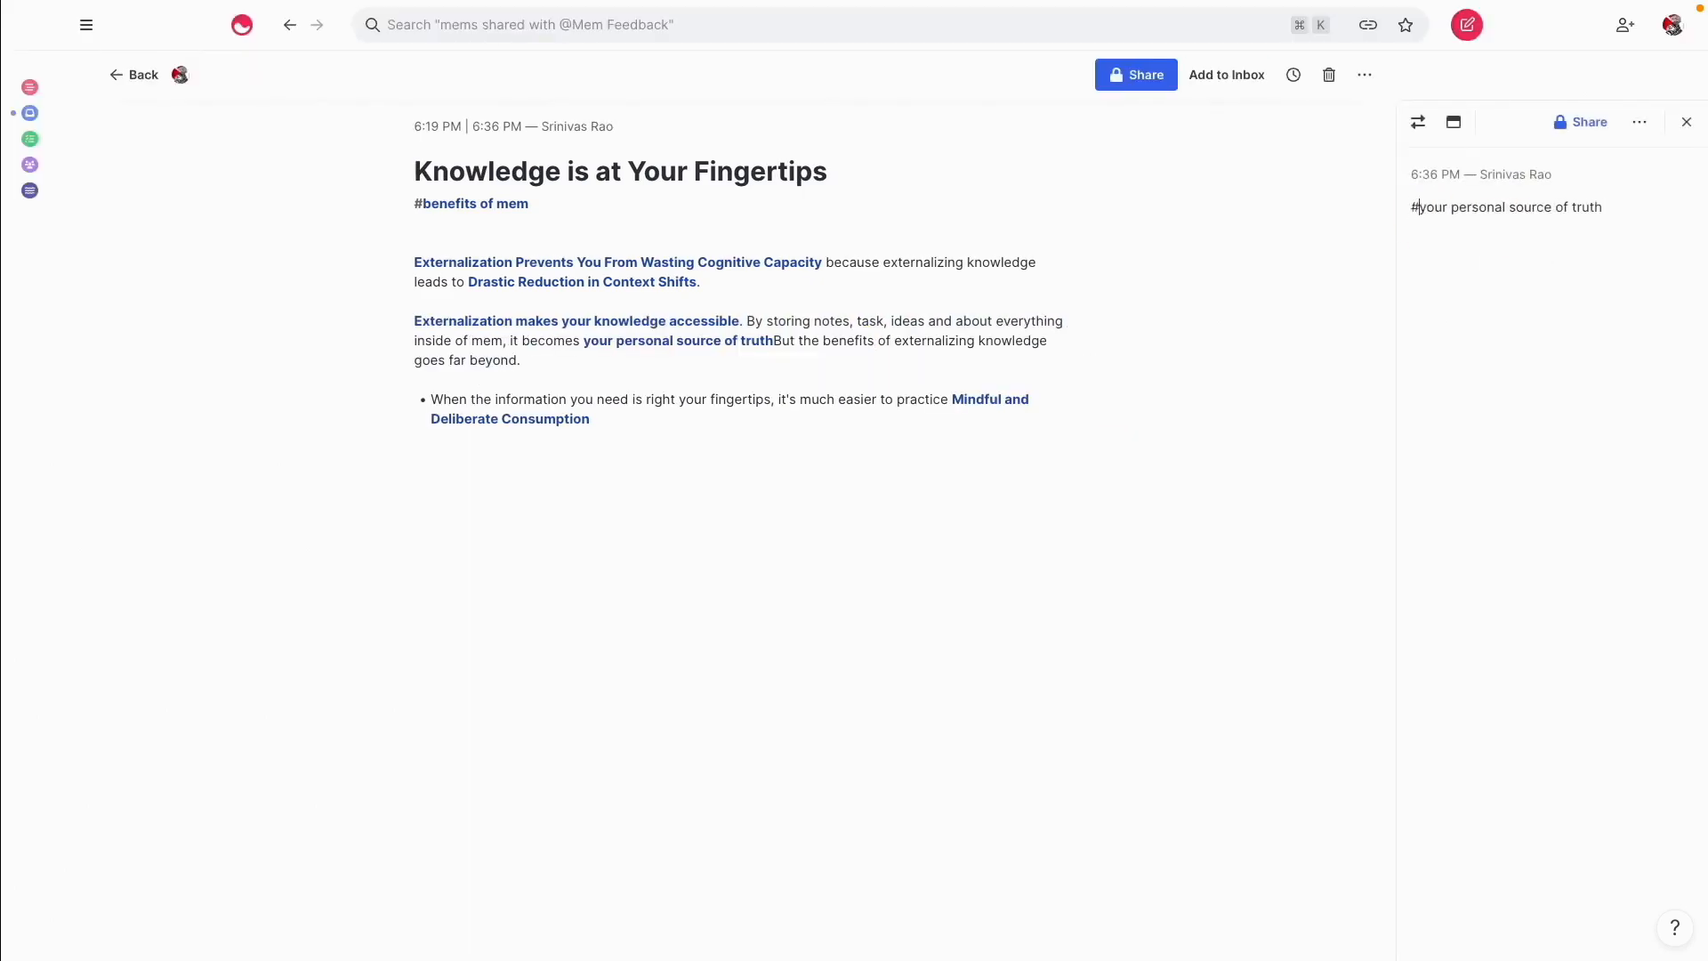
pyautogui.write('also becomes much easier.  Your les')
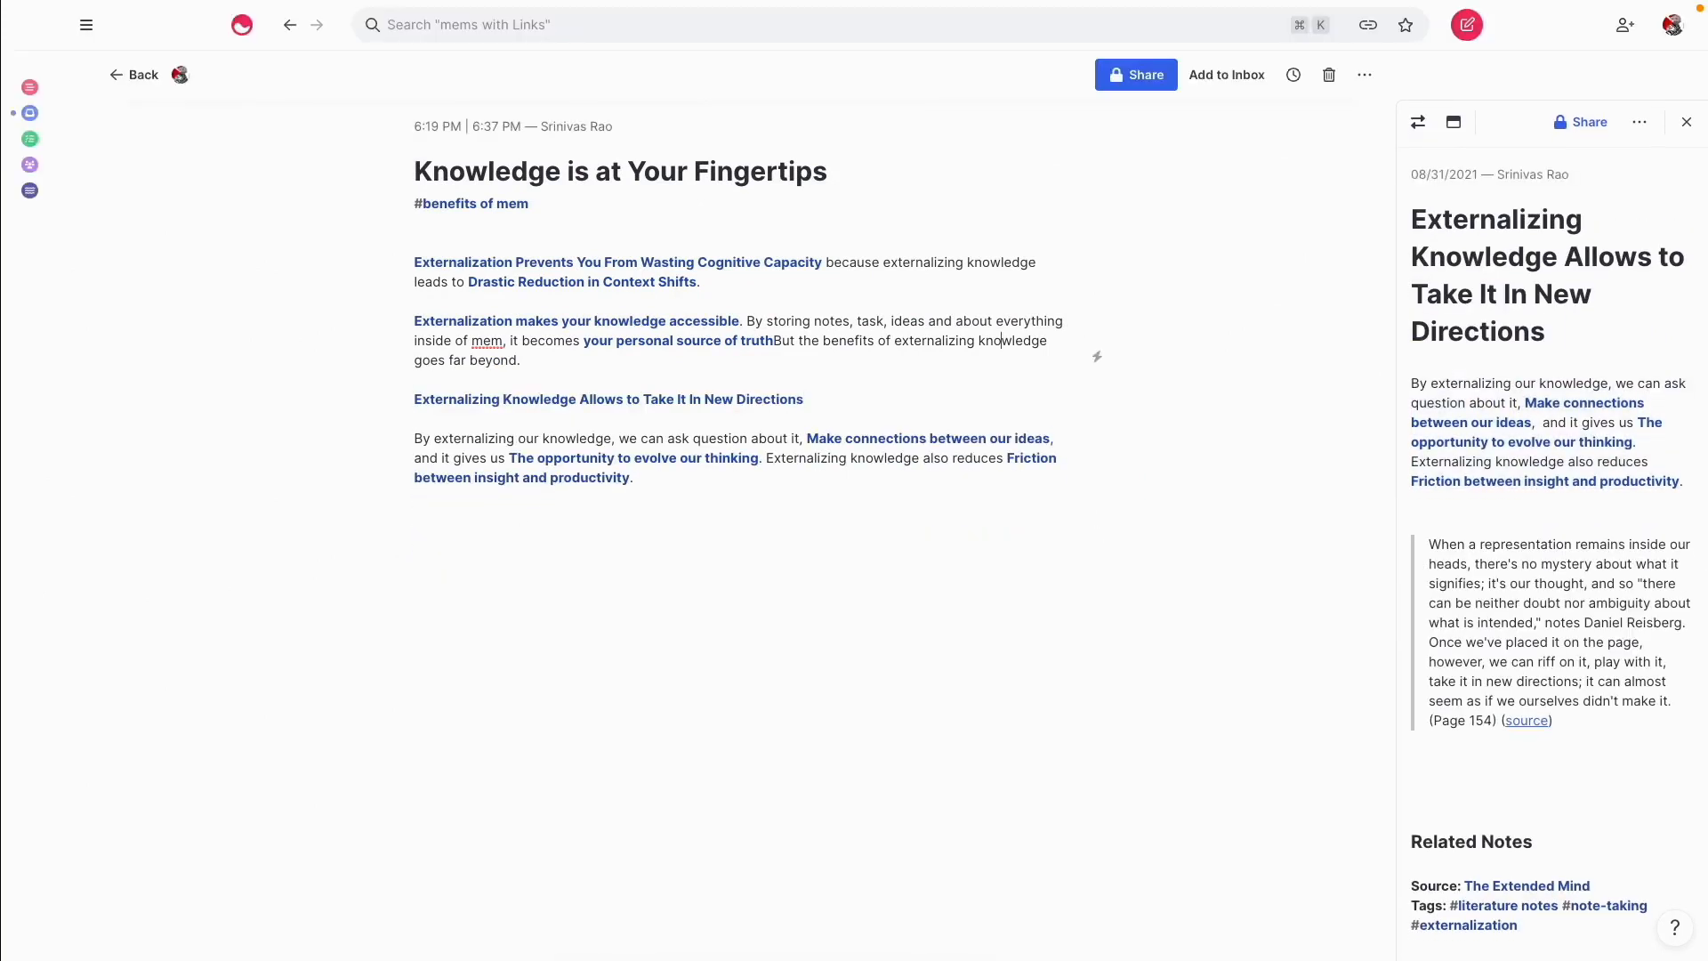
pyautogui.write('context shifts are terrible for productivity.')
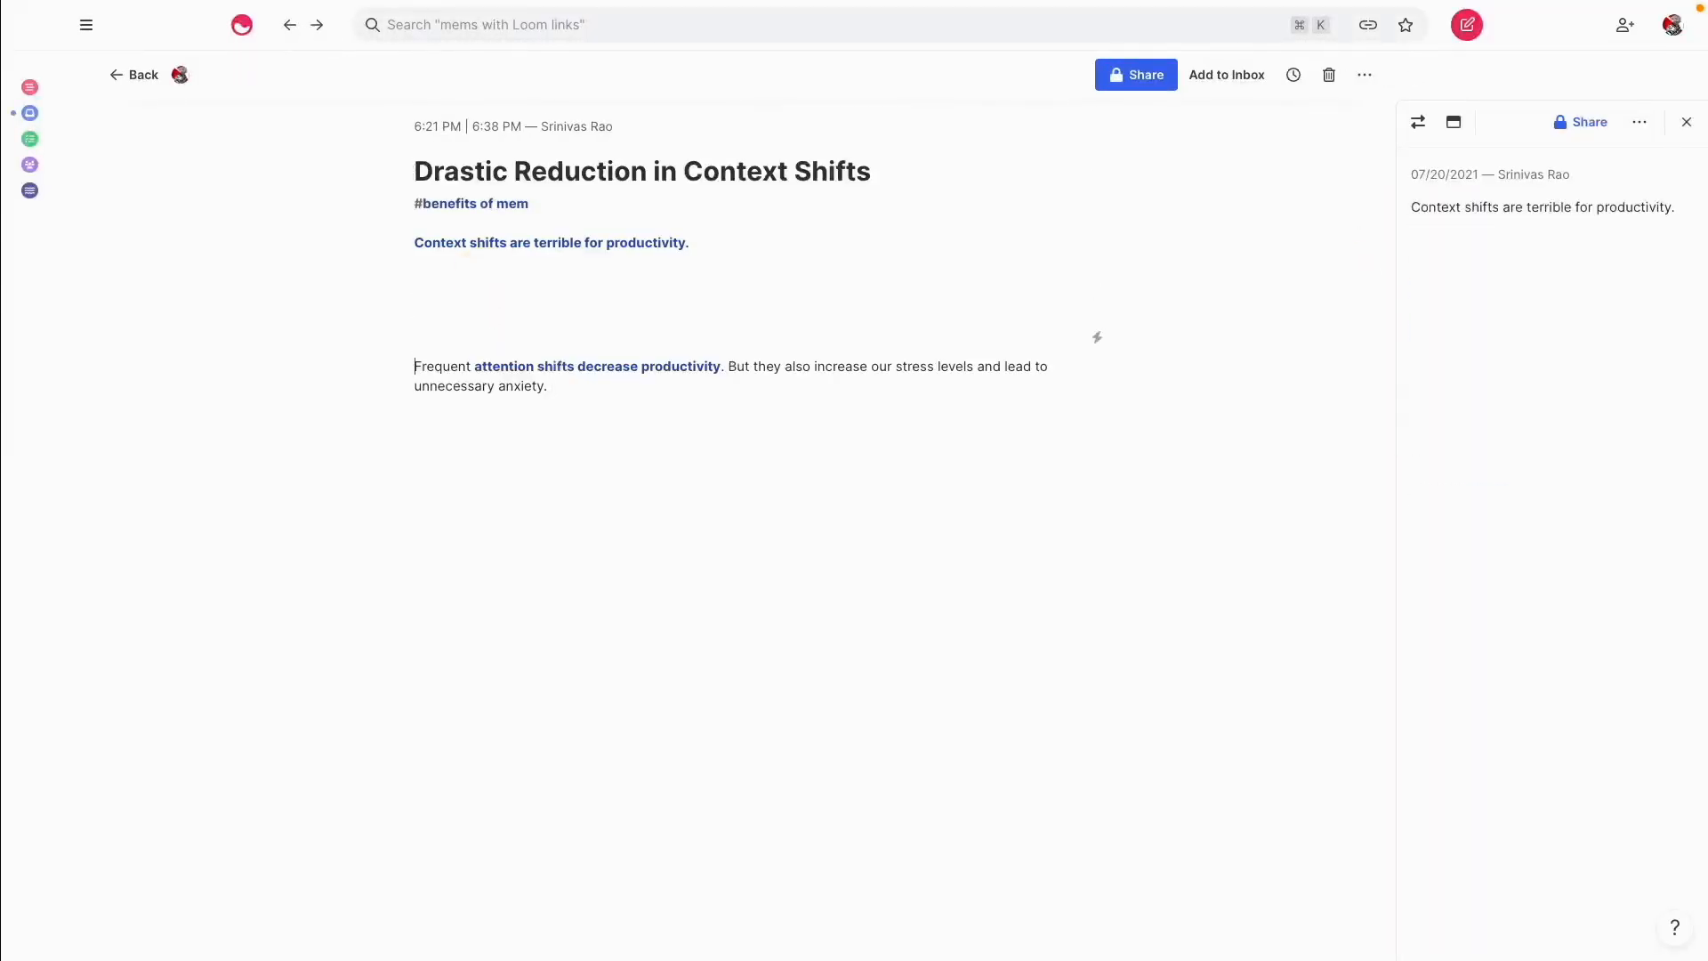
# Write the paragraph on Mem as personal source of truth replacing a dozen tools.
pyautogui.write('When becomes Your personal source of truth, you longer have to use a dozen different apps to access what')
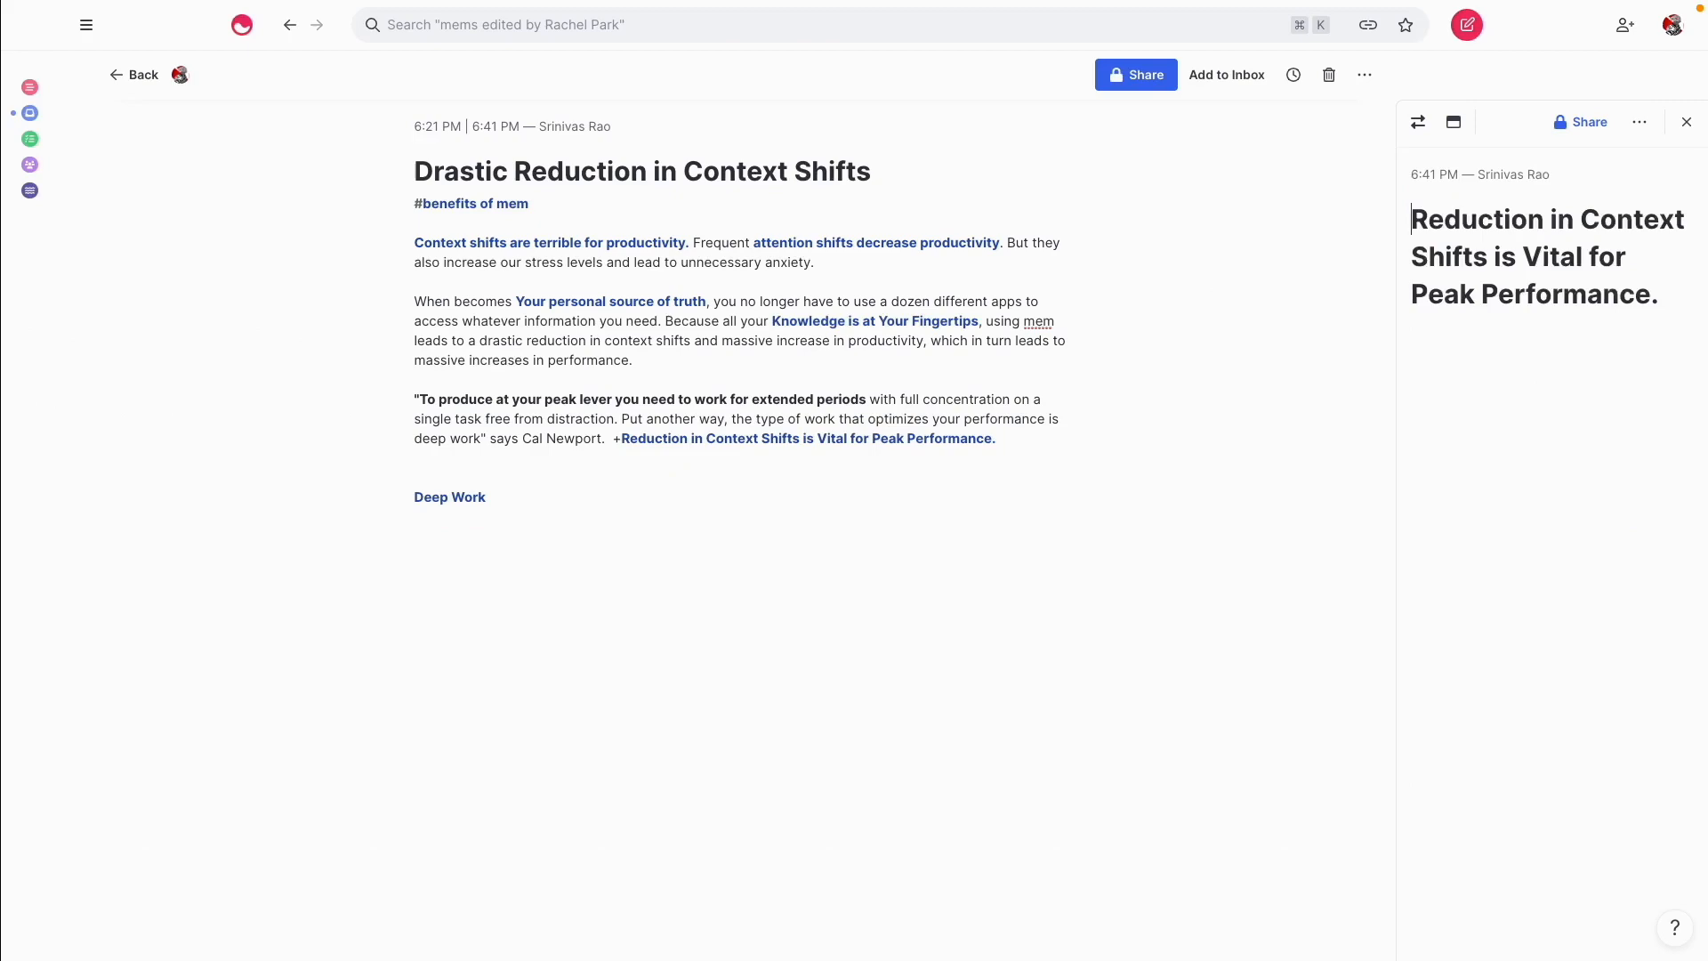
pyautogui.write('So you could say')
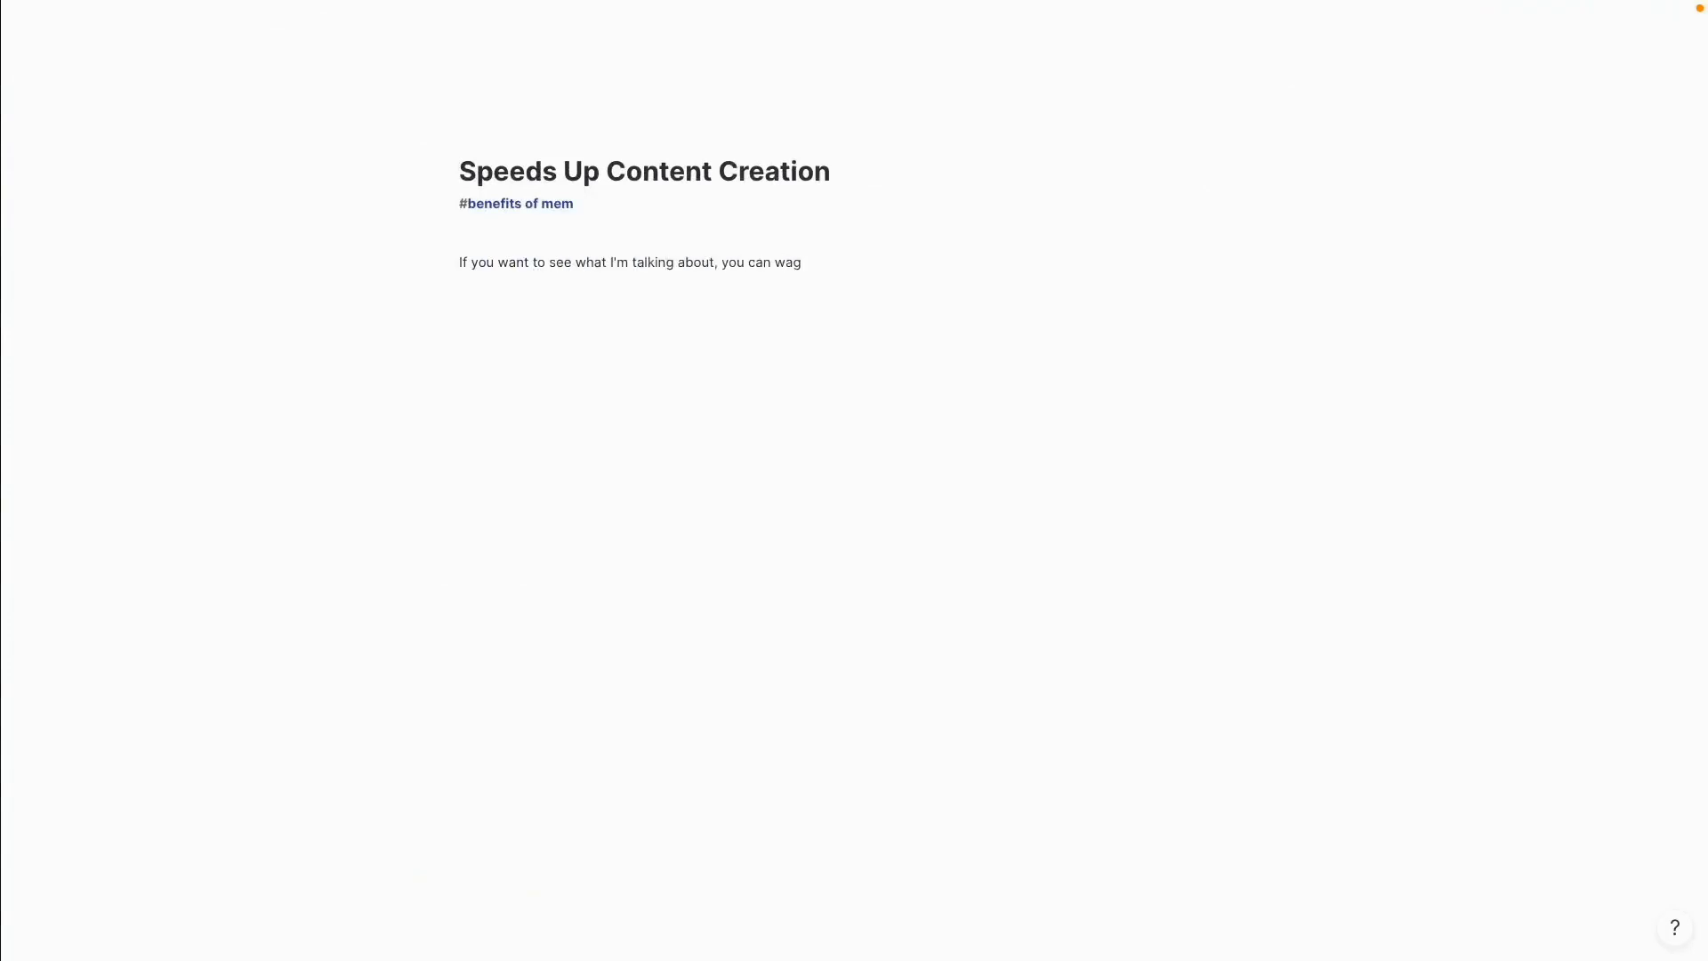
# Write the intro on the writing video and the 10x faster content creation.
pyautogui.write('The video of me writing this article is probably the best explanation for how mem speeds up the content creationg pr')
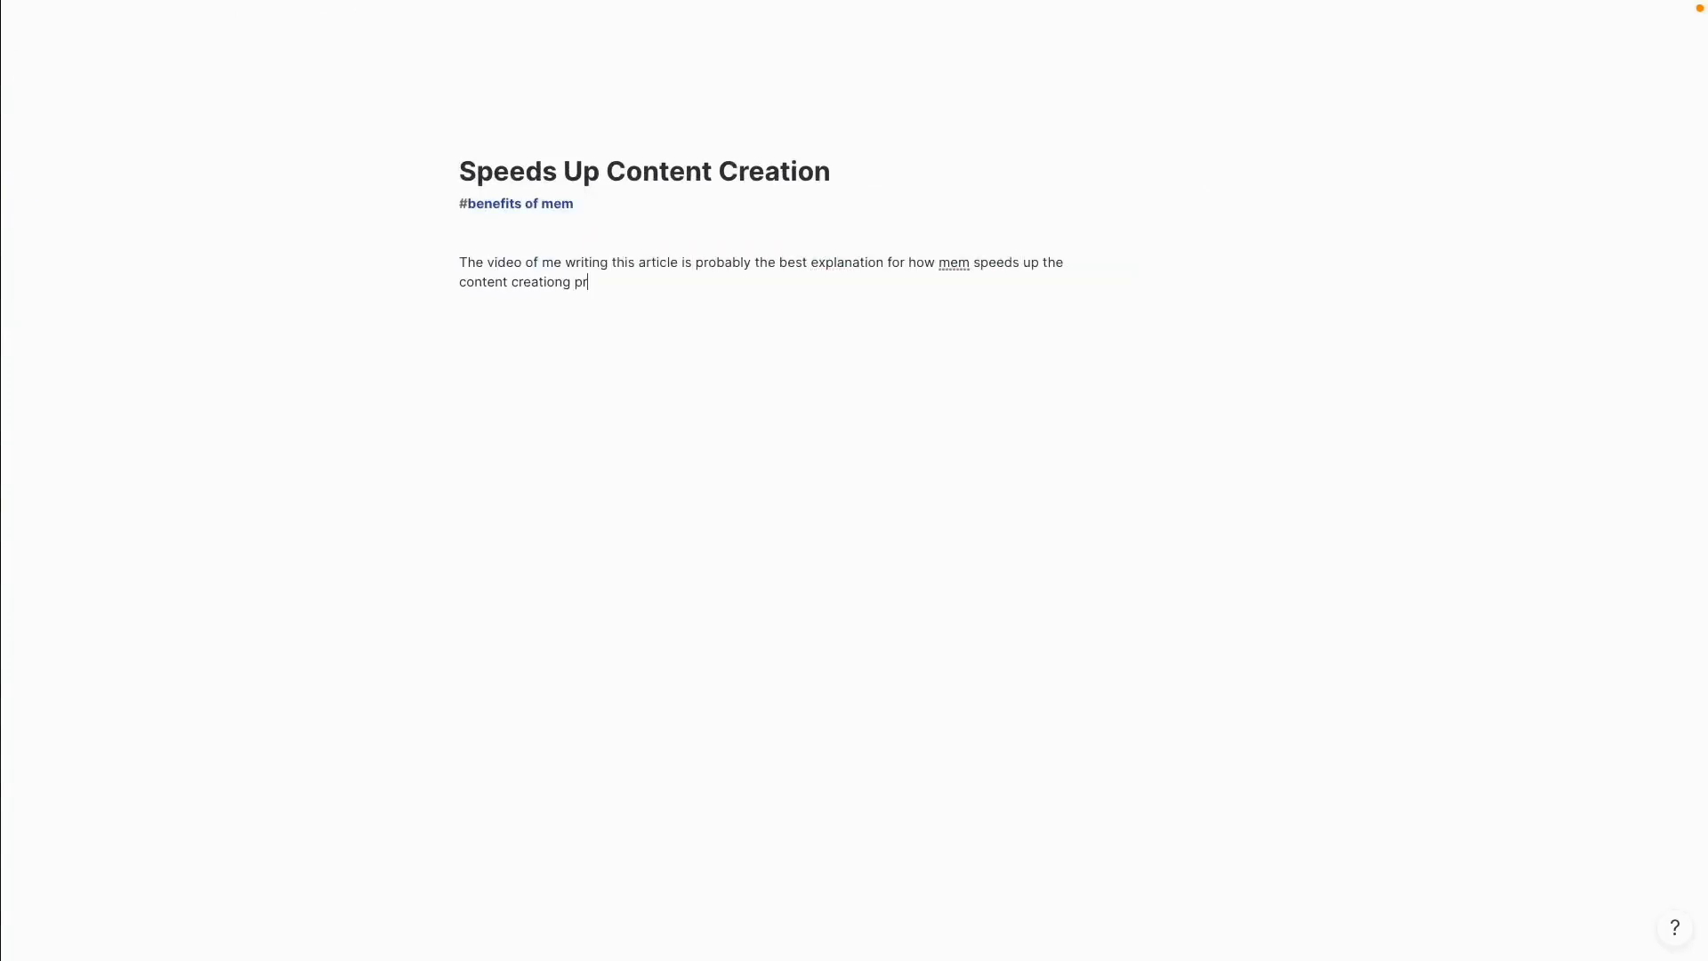
pyautogui.write("Using mem has lead to probably about a 10x increase in my content creation process.  Because I'm never leaving meme")
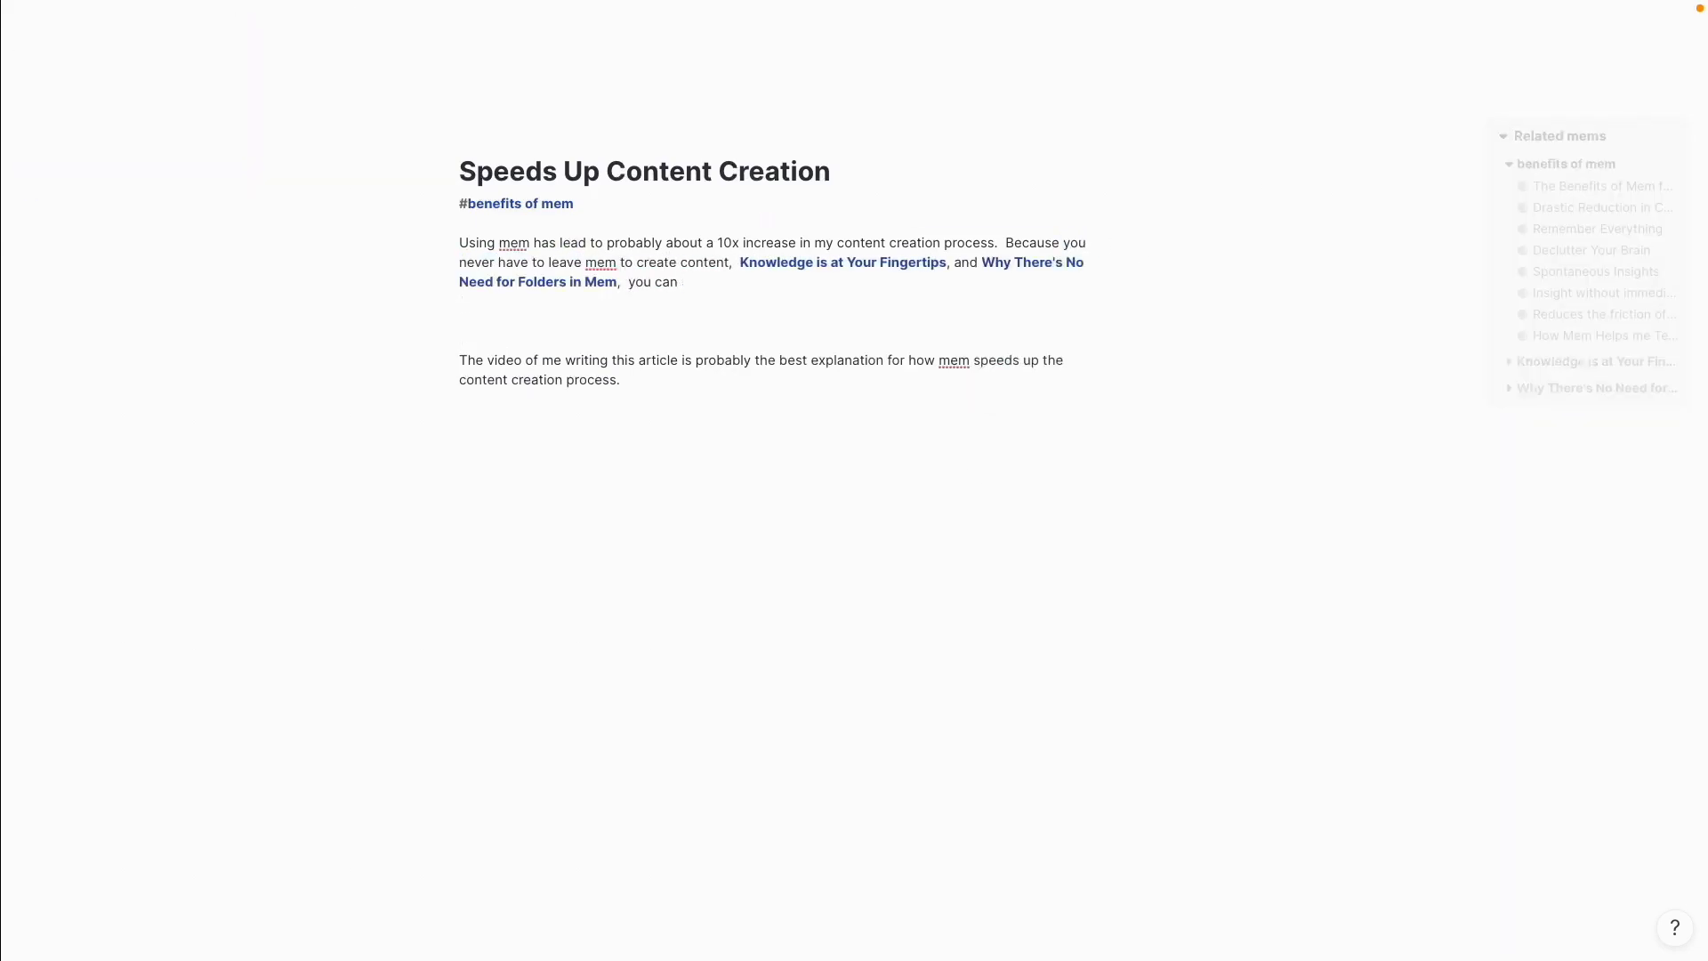
pyautogui.write("you're able to create content much faster than in any other knowledge management tool.")
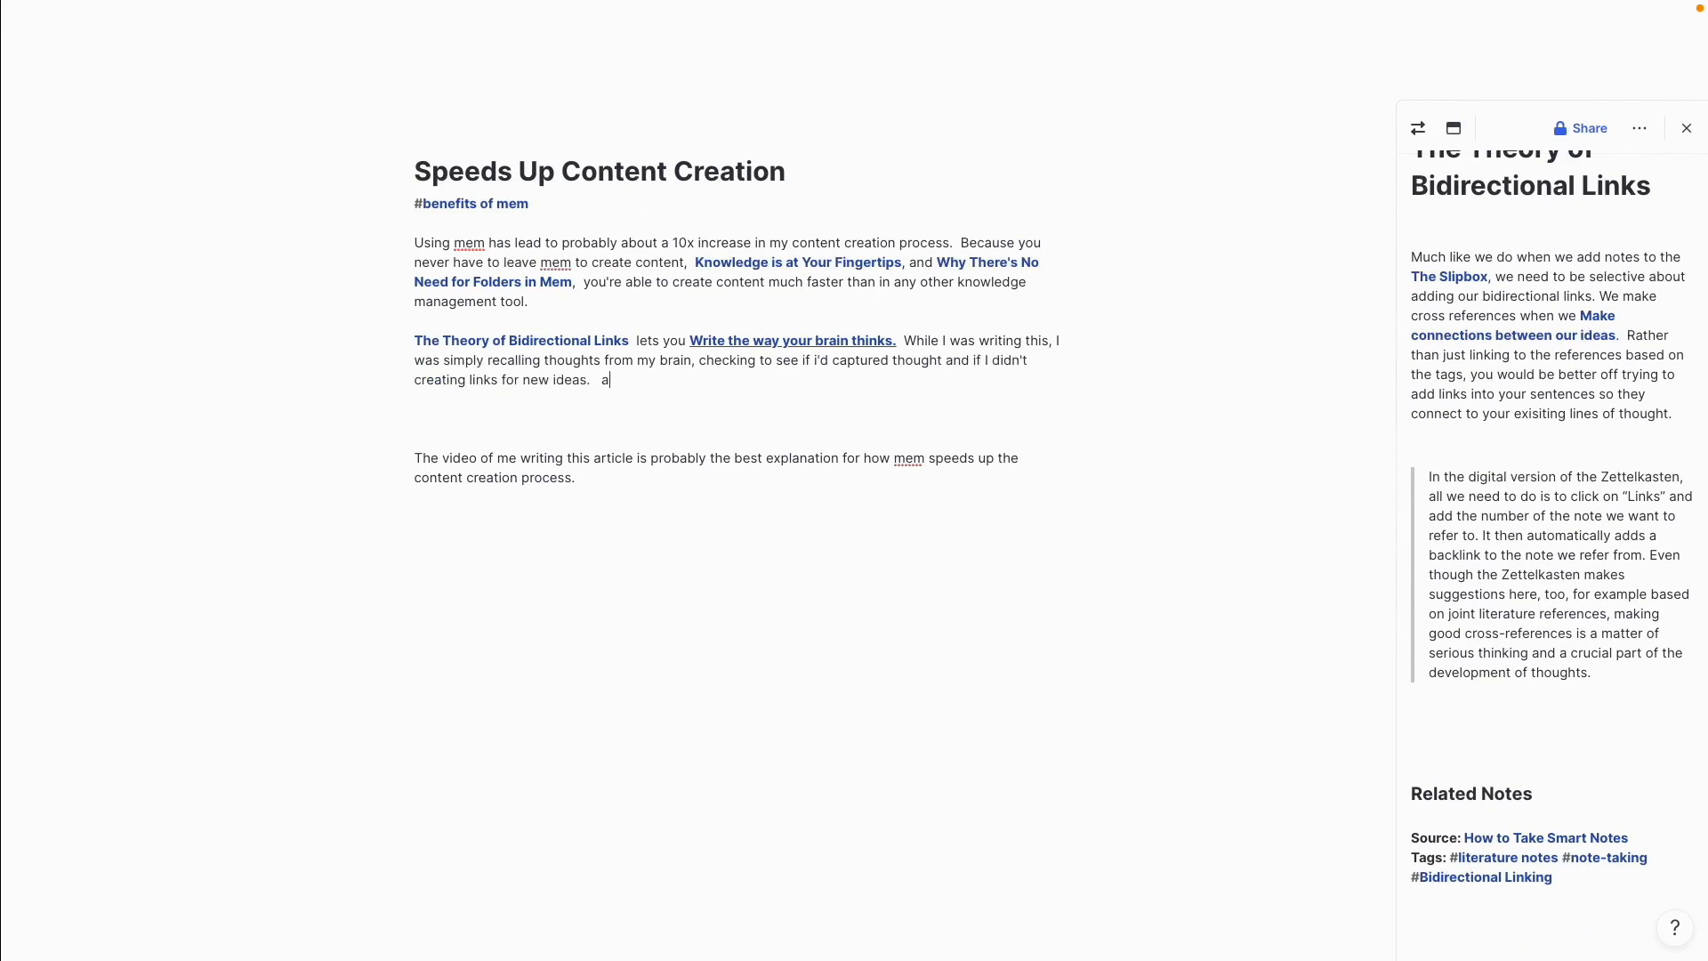
# Link the Building Blocks of What You Create mem and add the capture-and-forget sentence.
pyautogui.write('+Blocks')
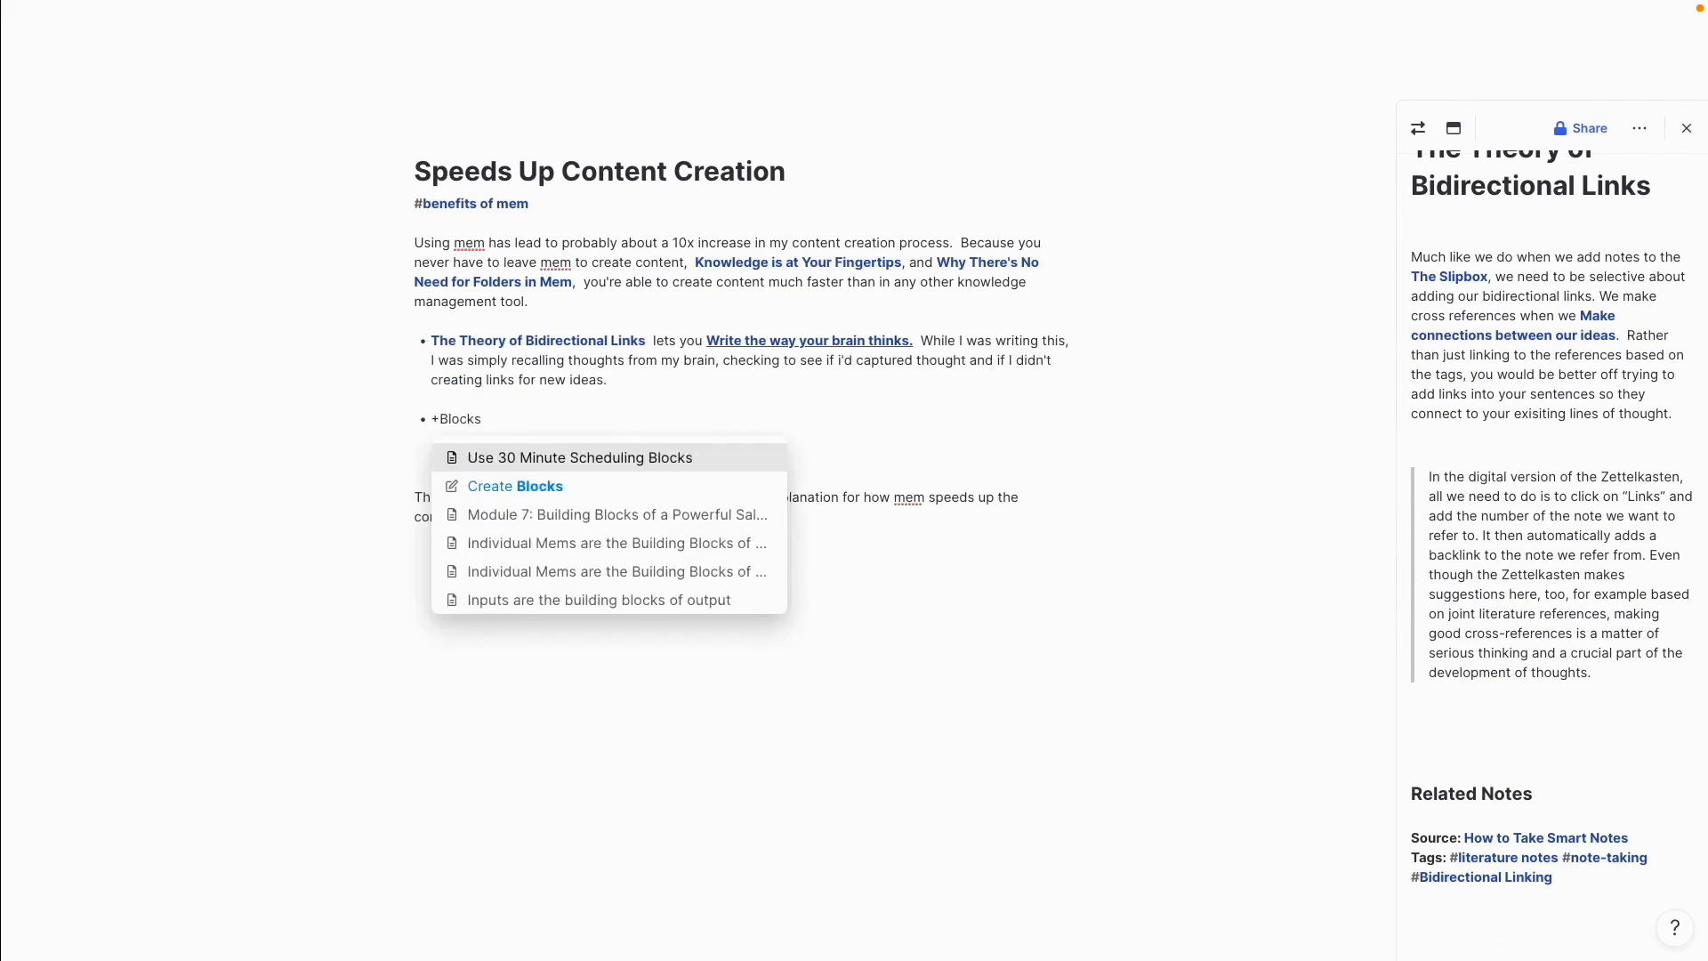
pyautogui.click(615, 544)
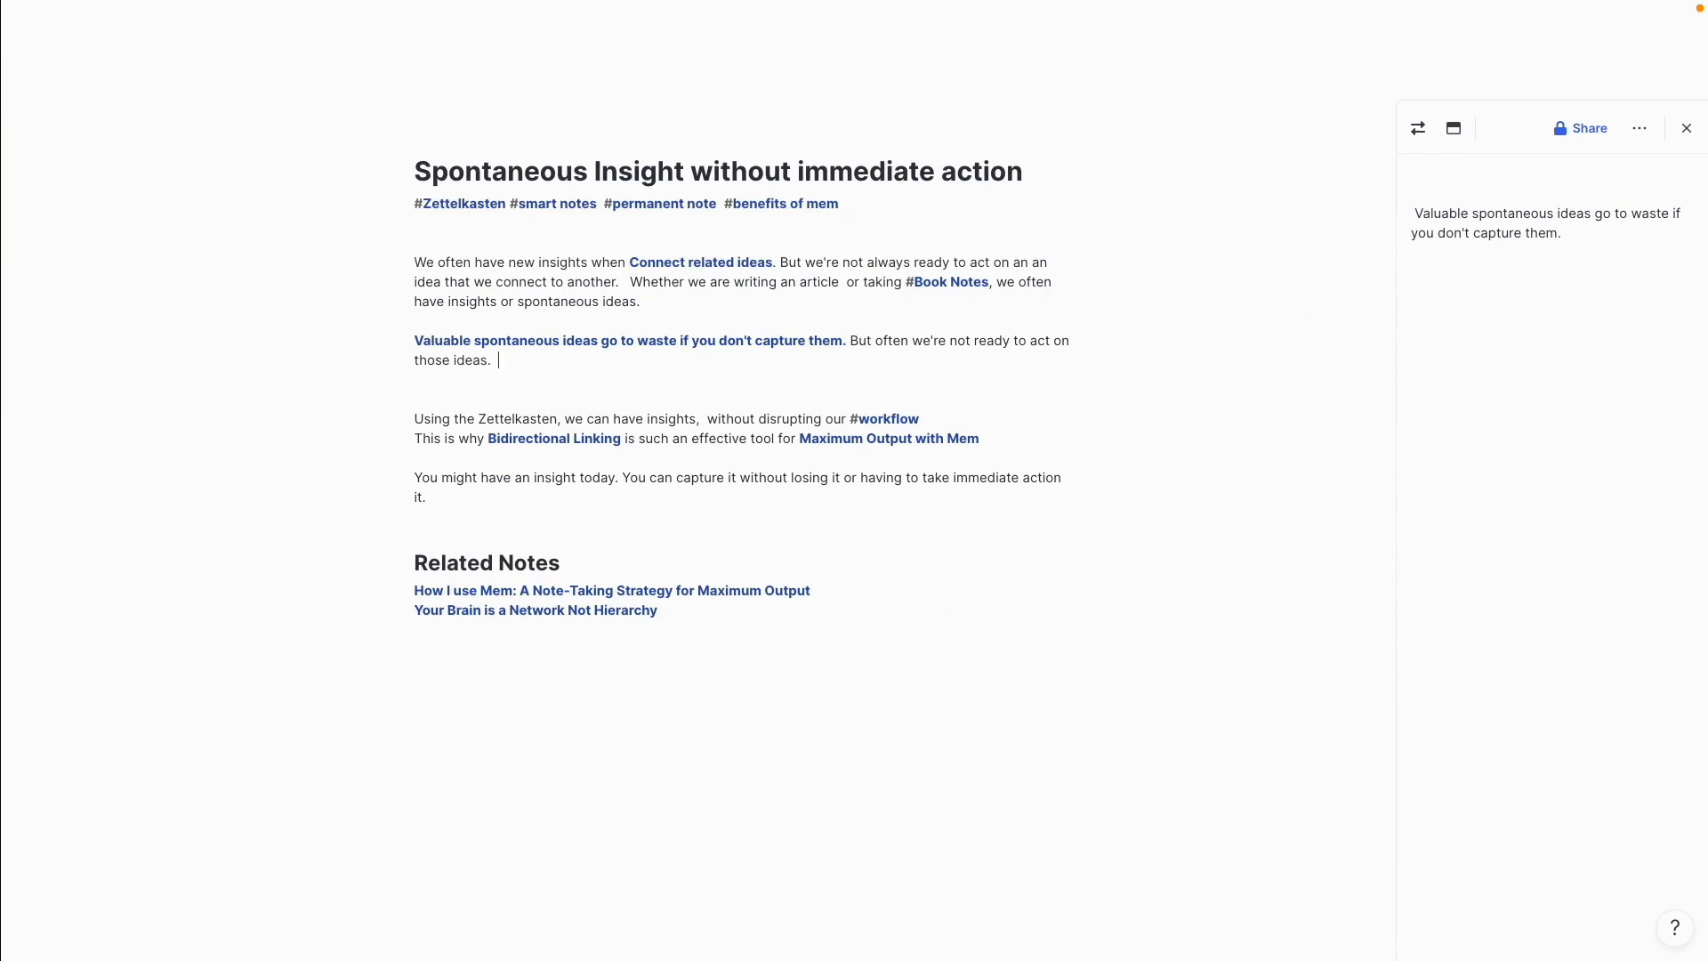
pyautogui.write("So we don't capture and forget them.")
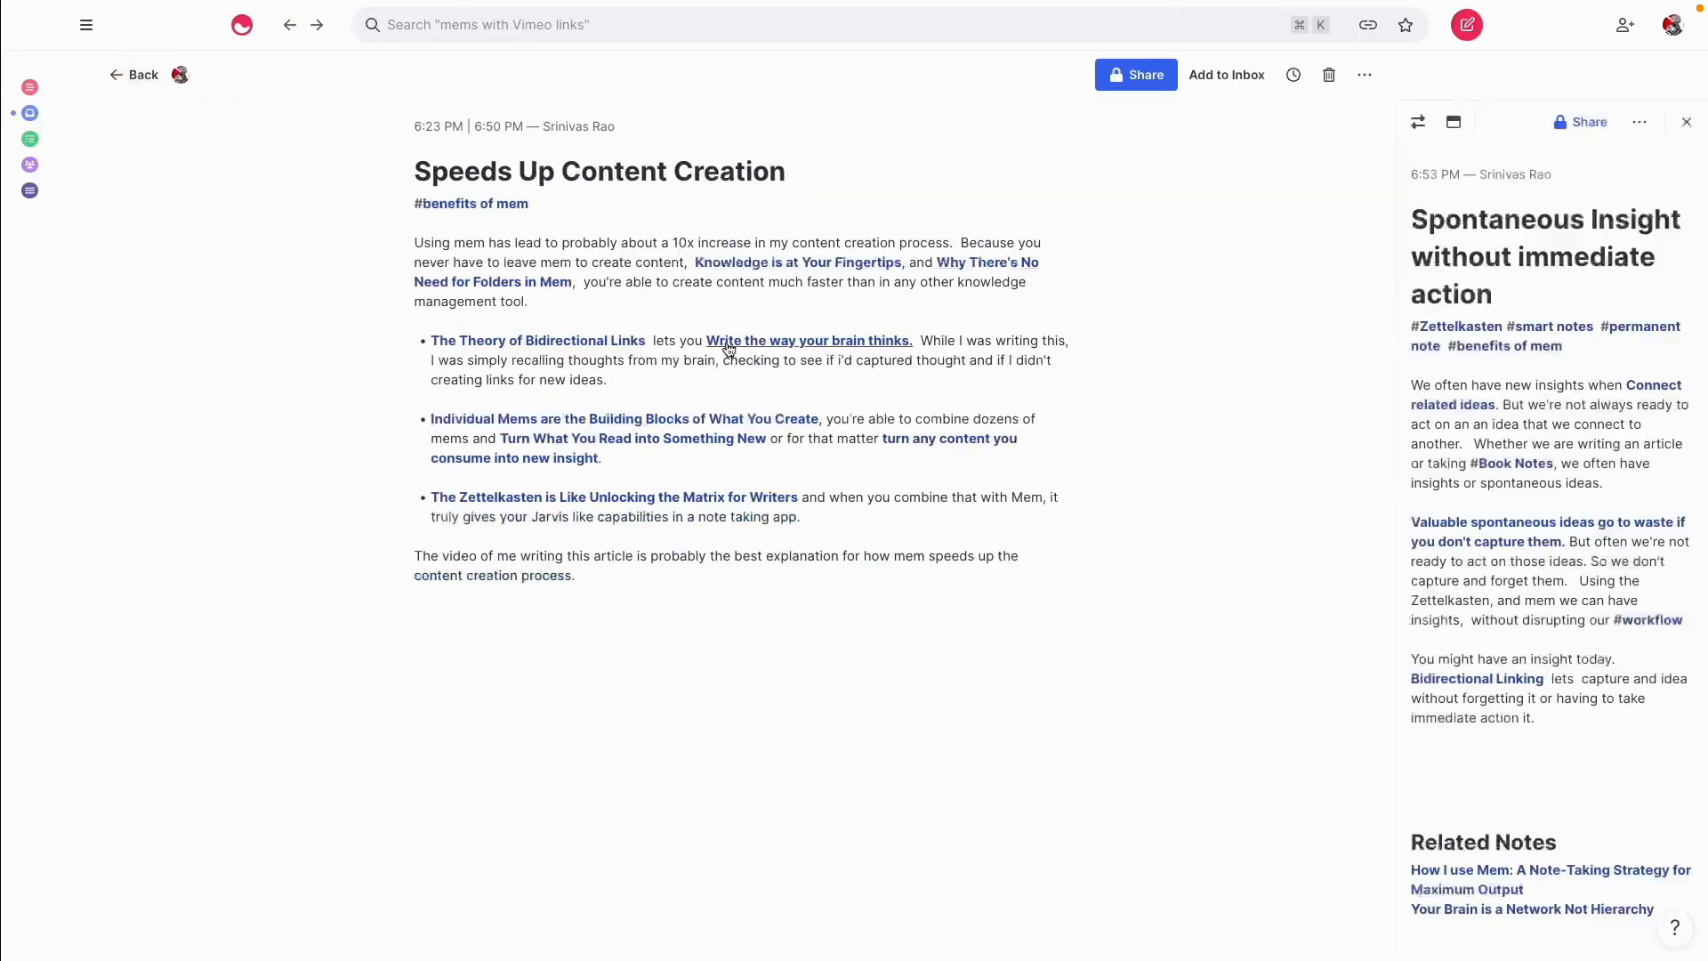
pyautogui.write('friction of connecting our ideas')
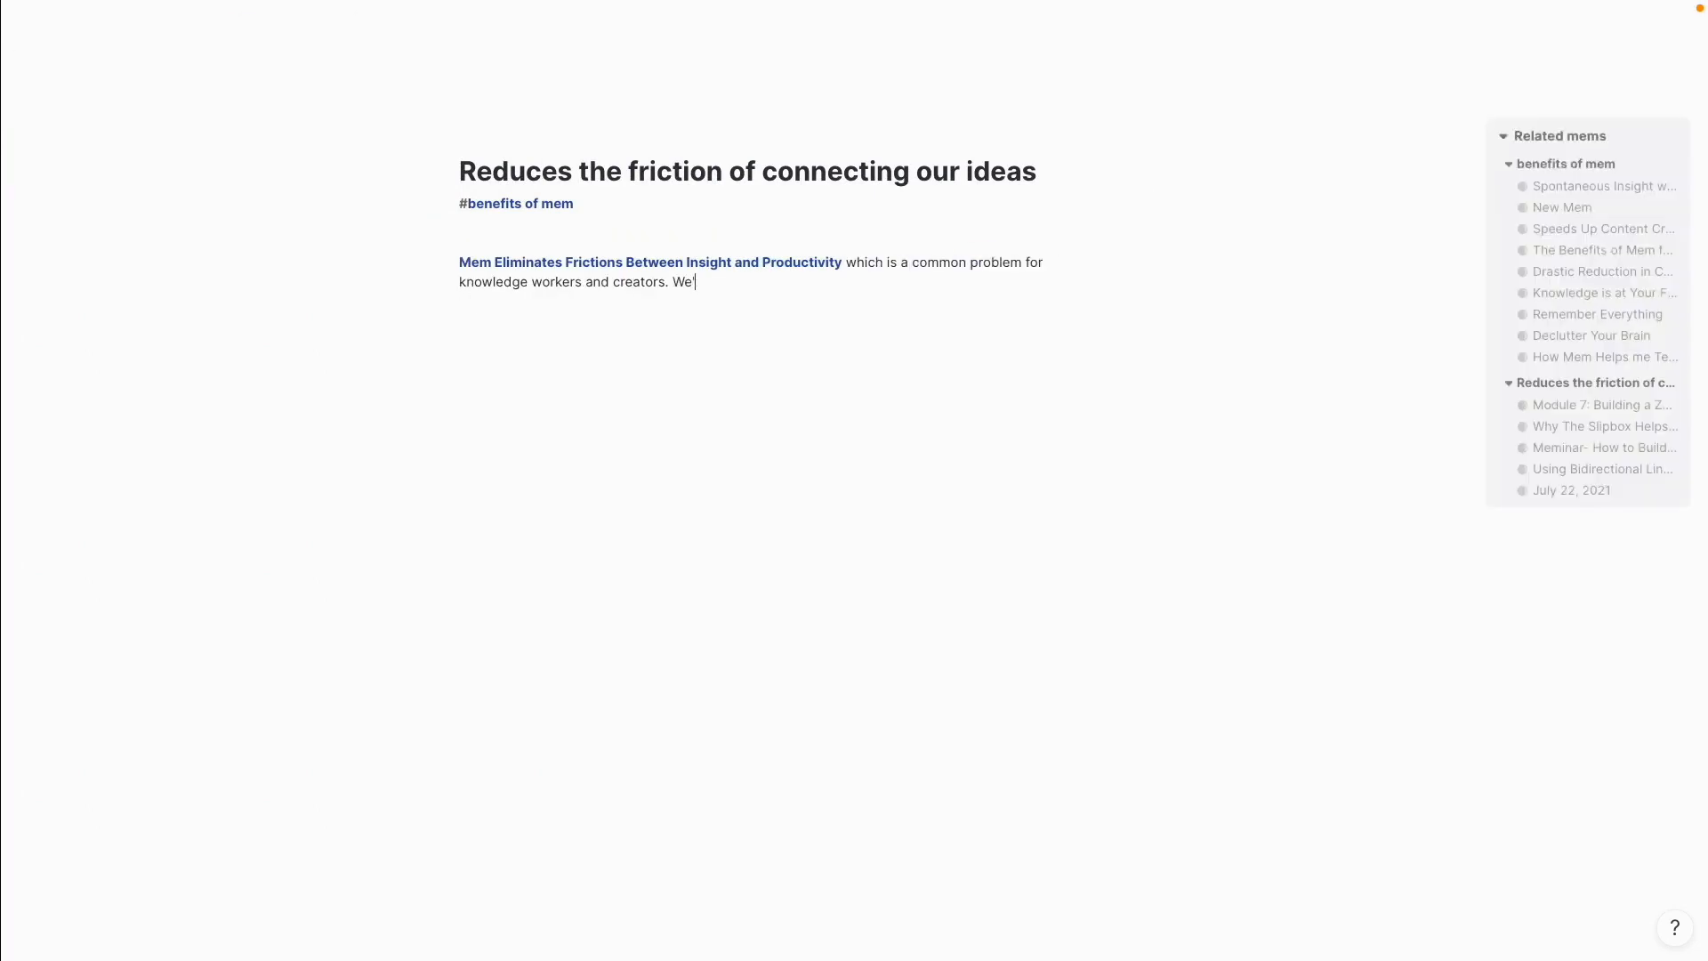
# Write the paragraph on where ideas come from, adding +notes and +permanent notes mentions.
pyautogui.write('Almost all our ideas are bo')
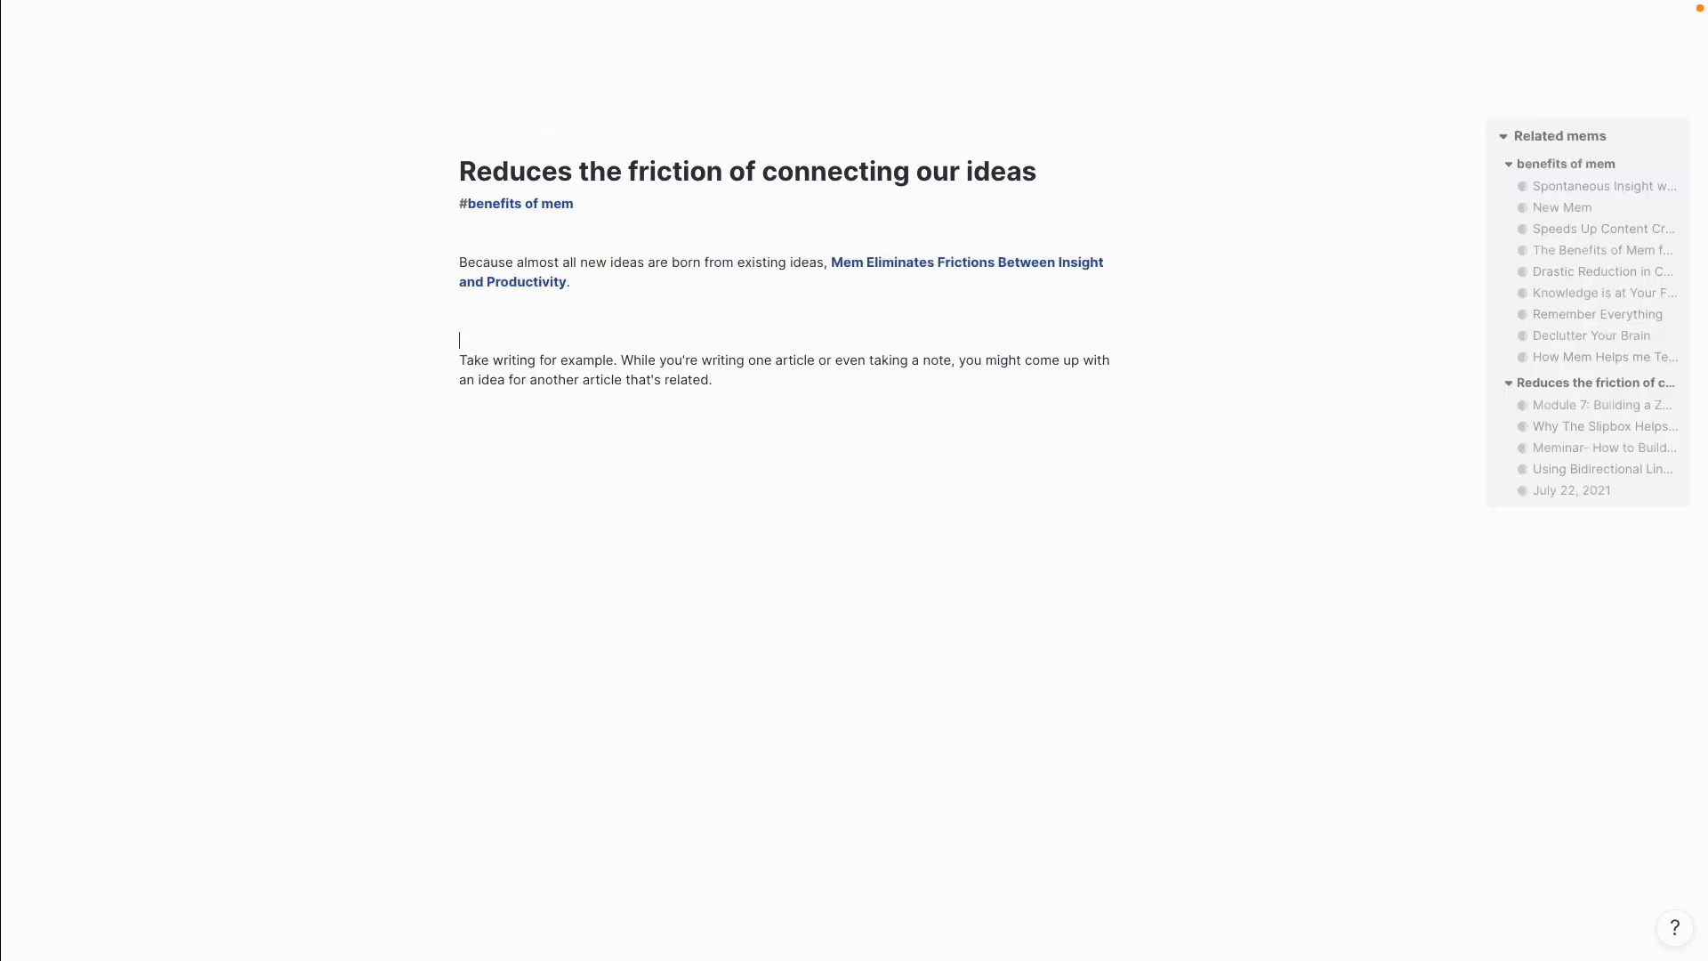
pyautogui.write("Let's look a something like +notes on")
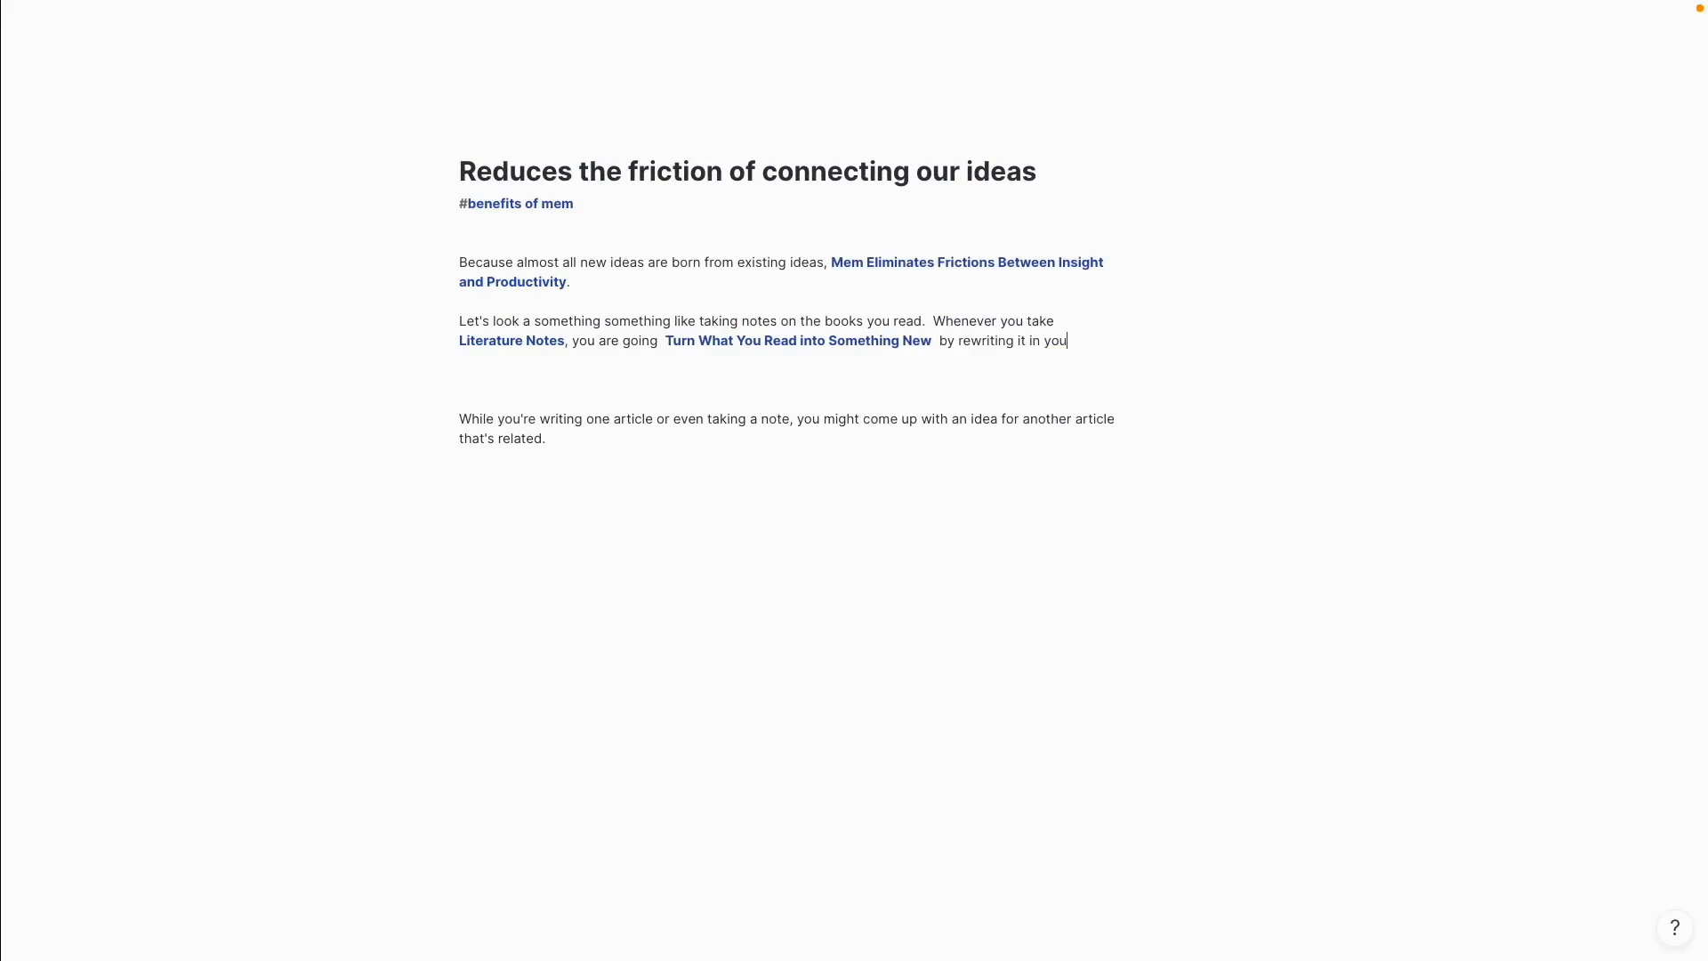
pyautogui.write('+permanent notes')
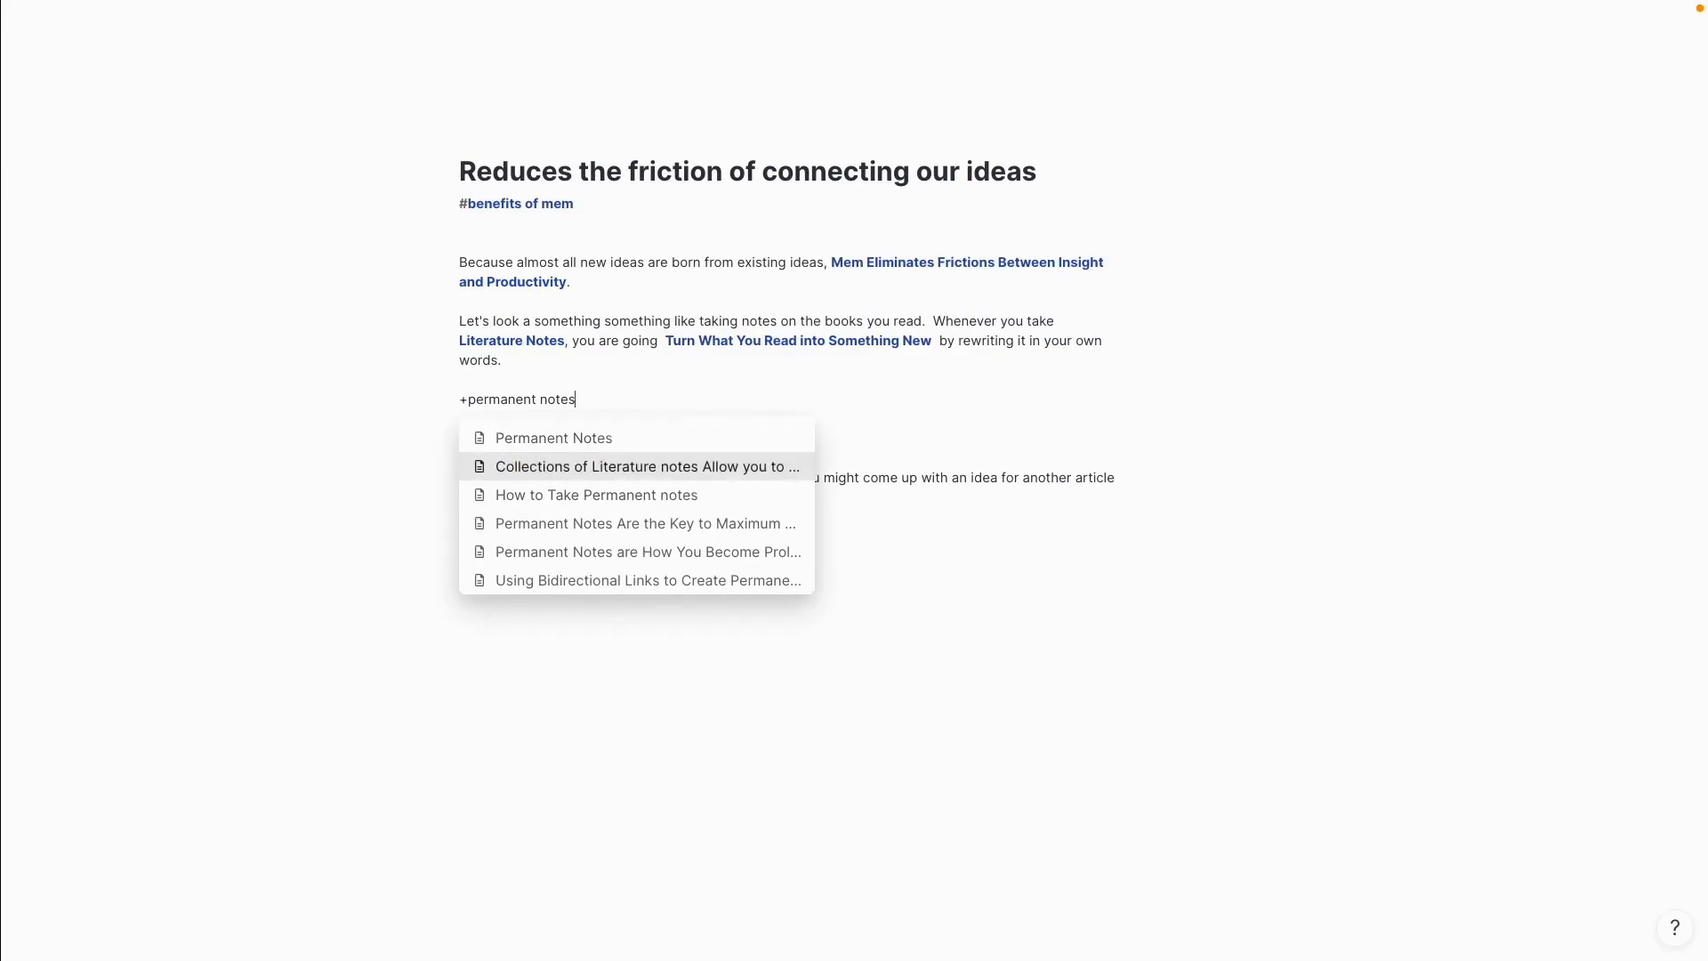
# Link Why the Slipbox Aids Original Insight and describe Mem as a thought partner.
pyautogui.write('As you rewrite something in your own words +original')
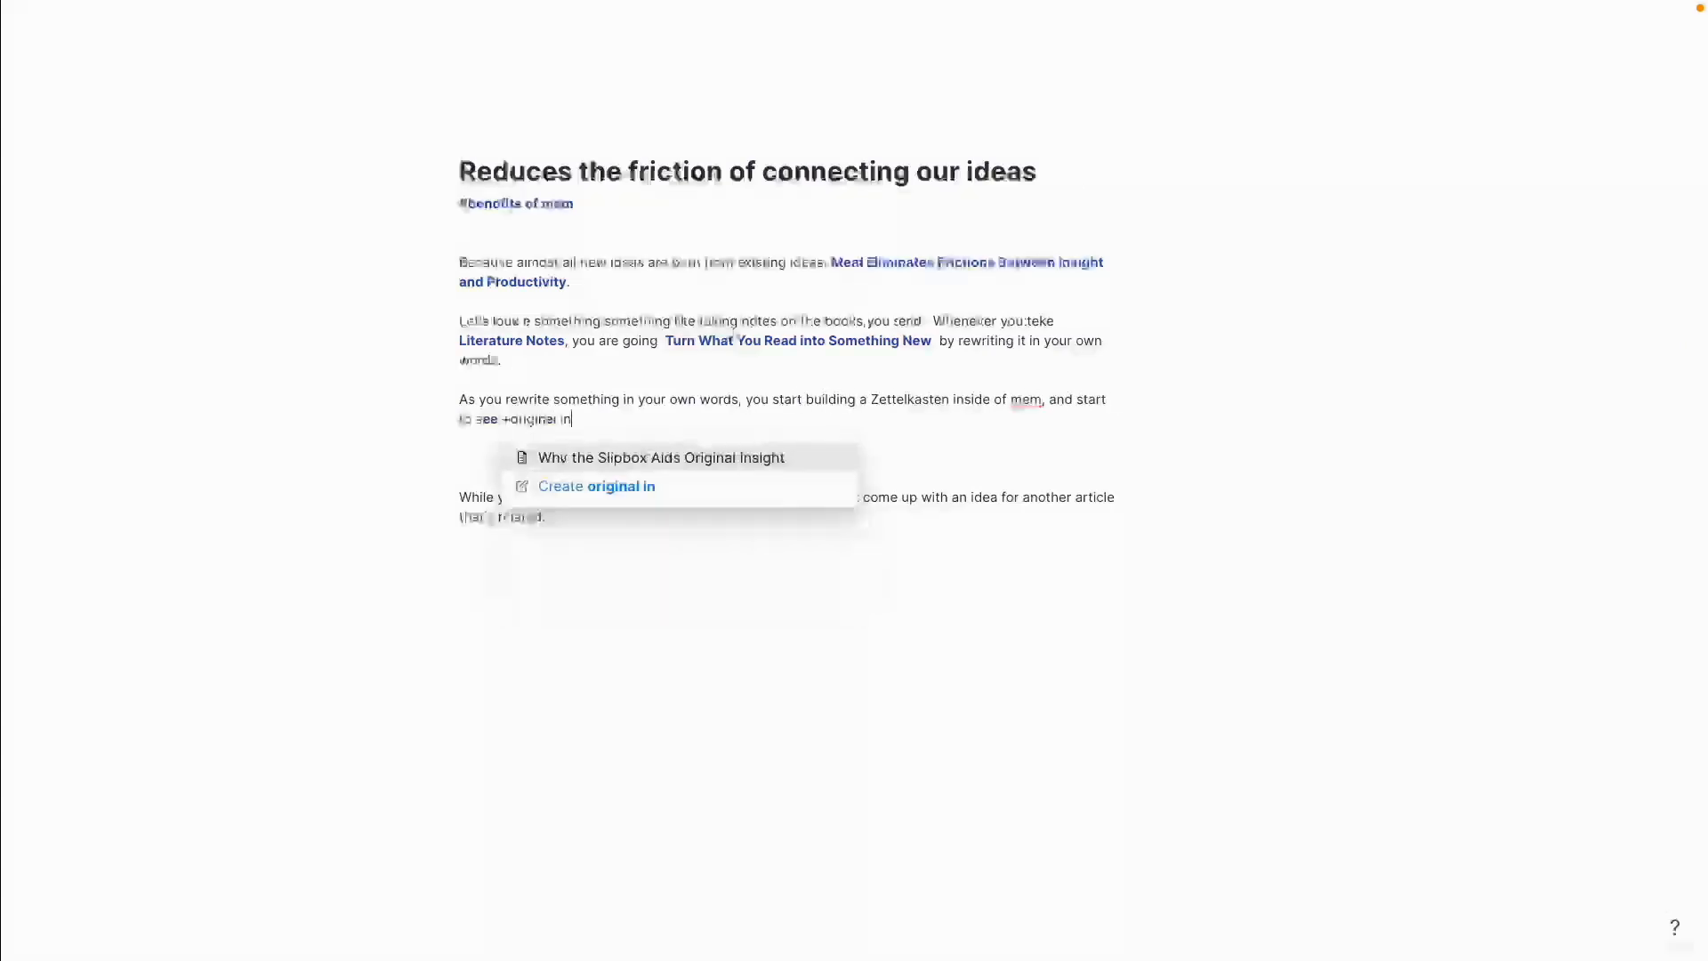
pyautogui.click(661, 457)
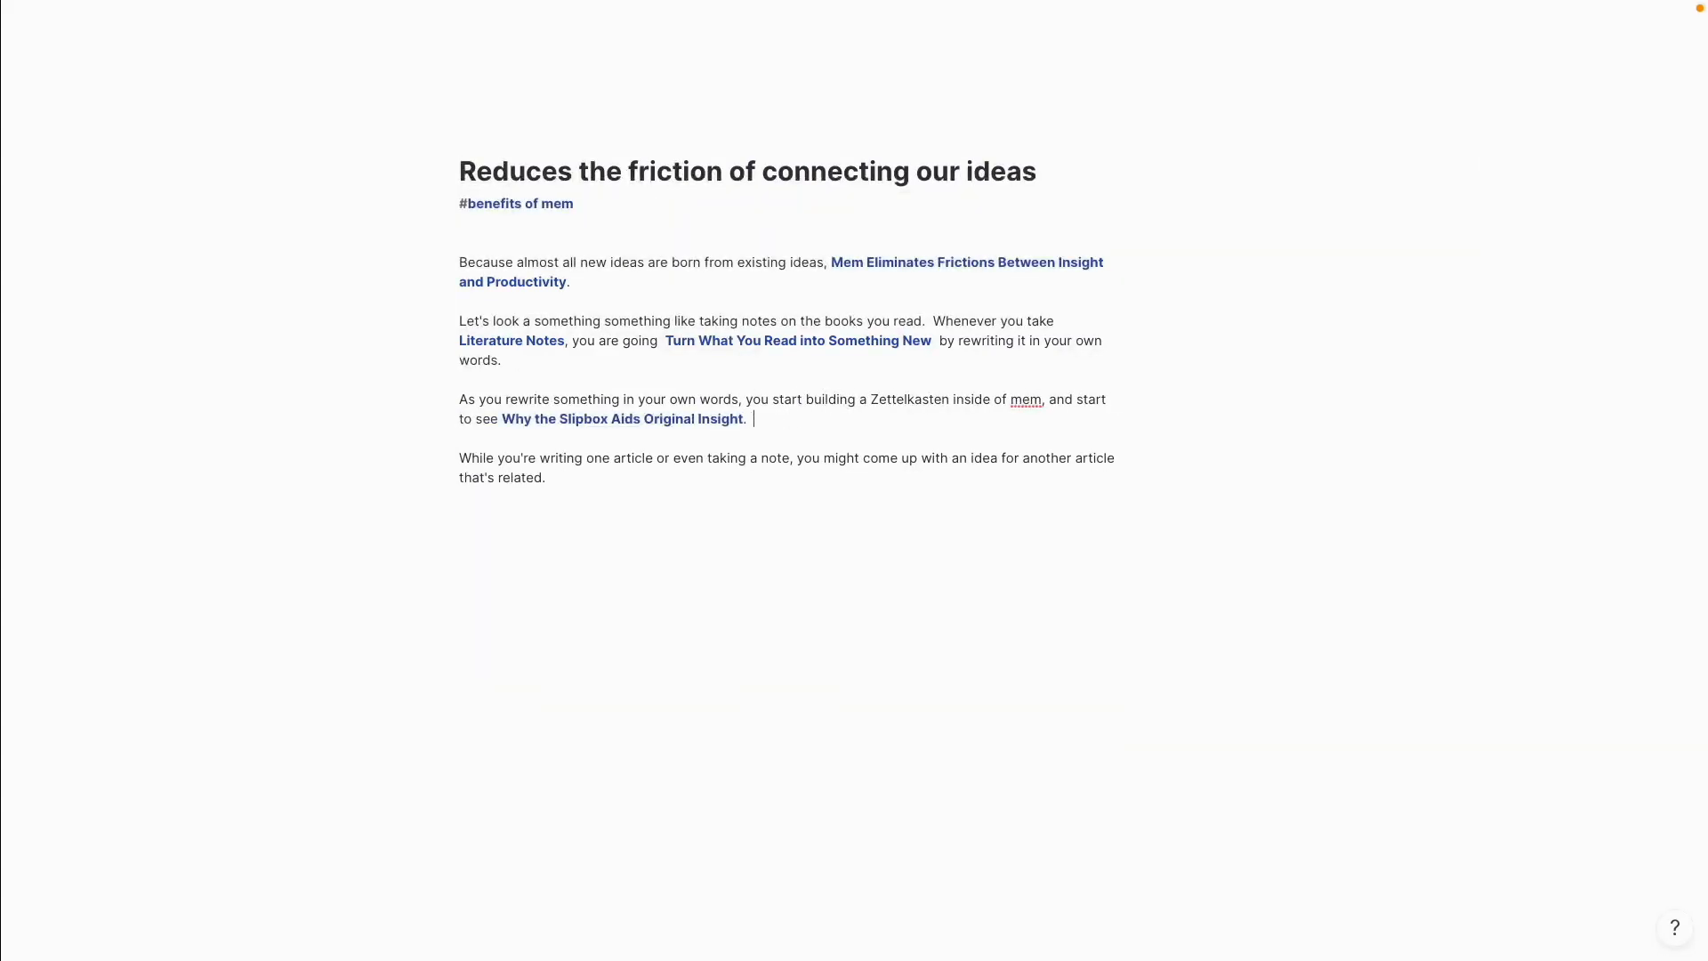
pyautogui.write('Mem becomes more than a database, mem is a thought partner.')
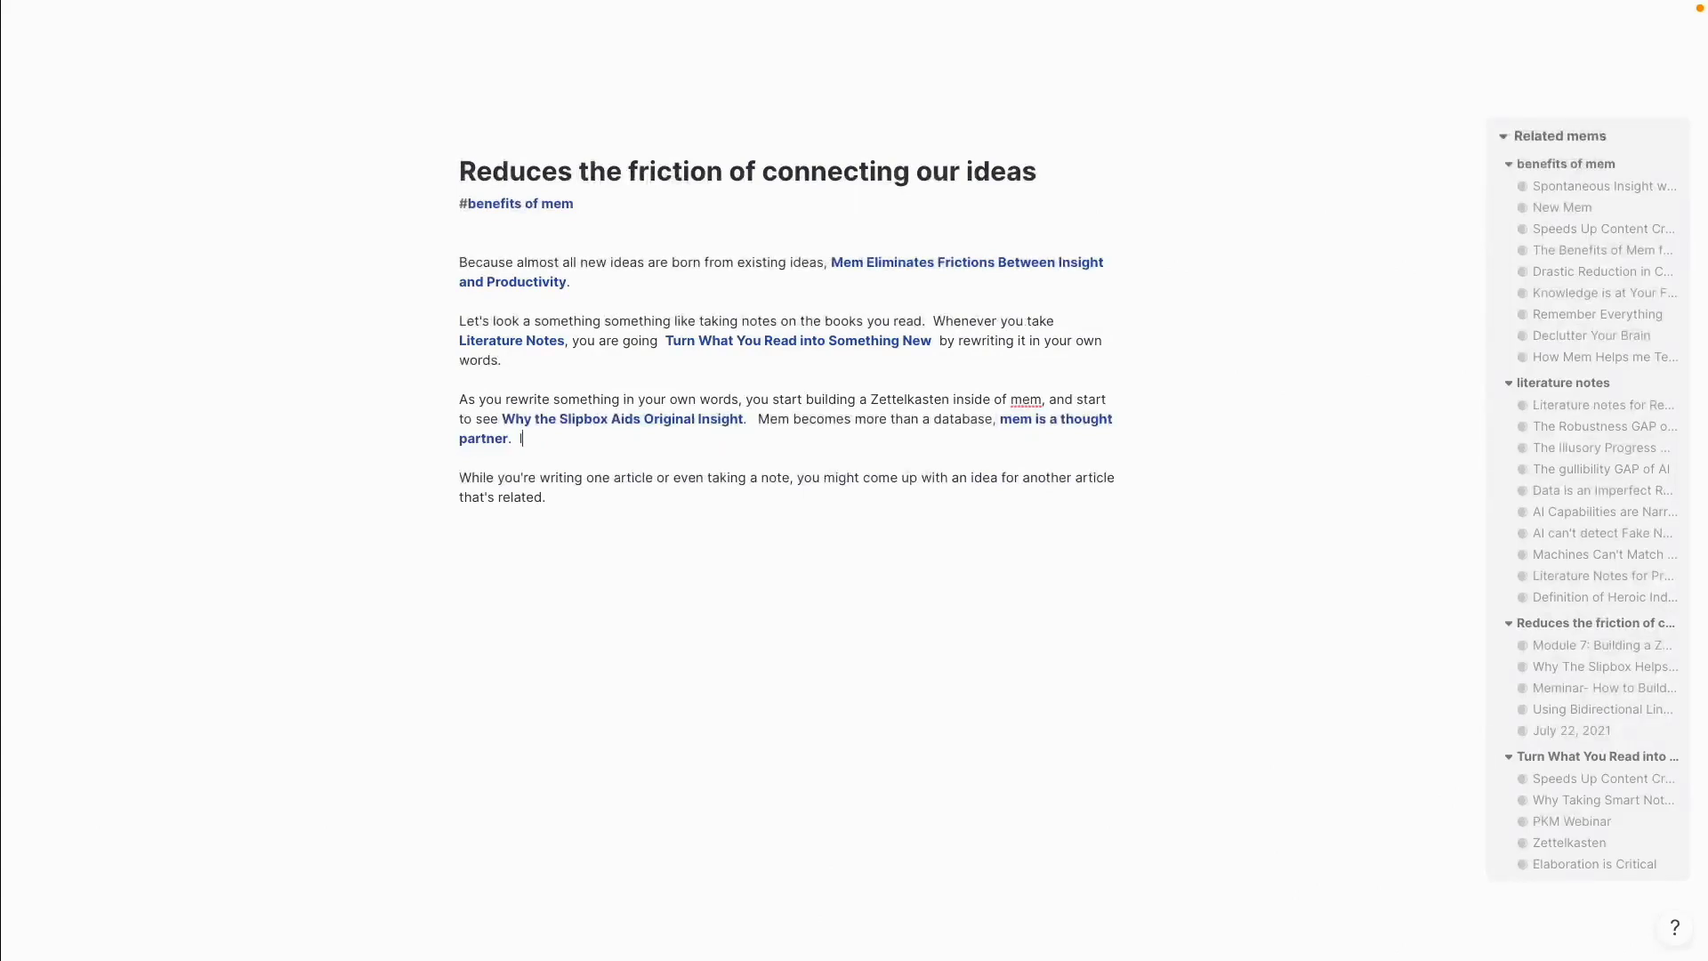
pyautogui.write('While I was writing this article, I had about a half')
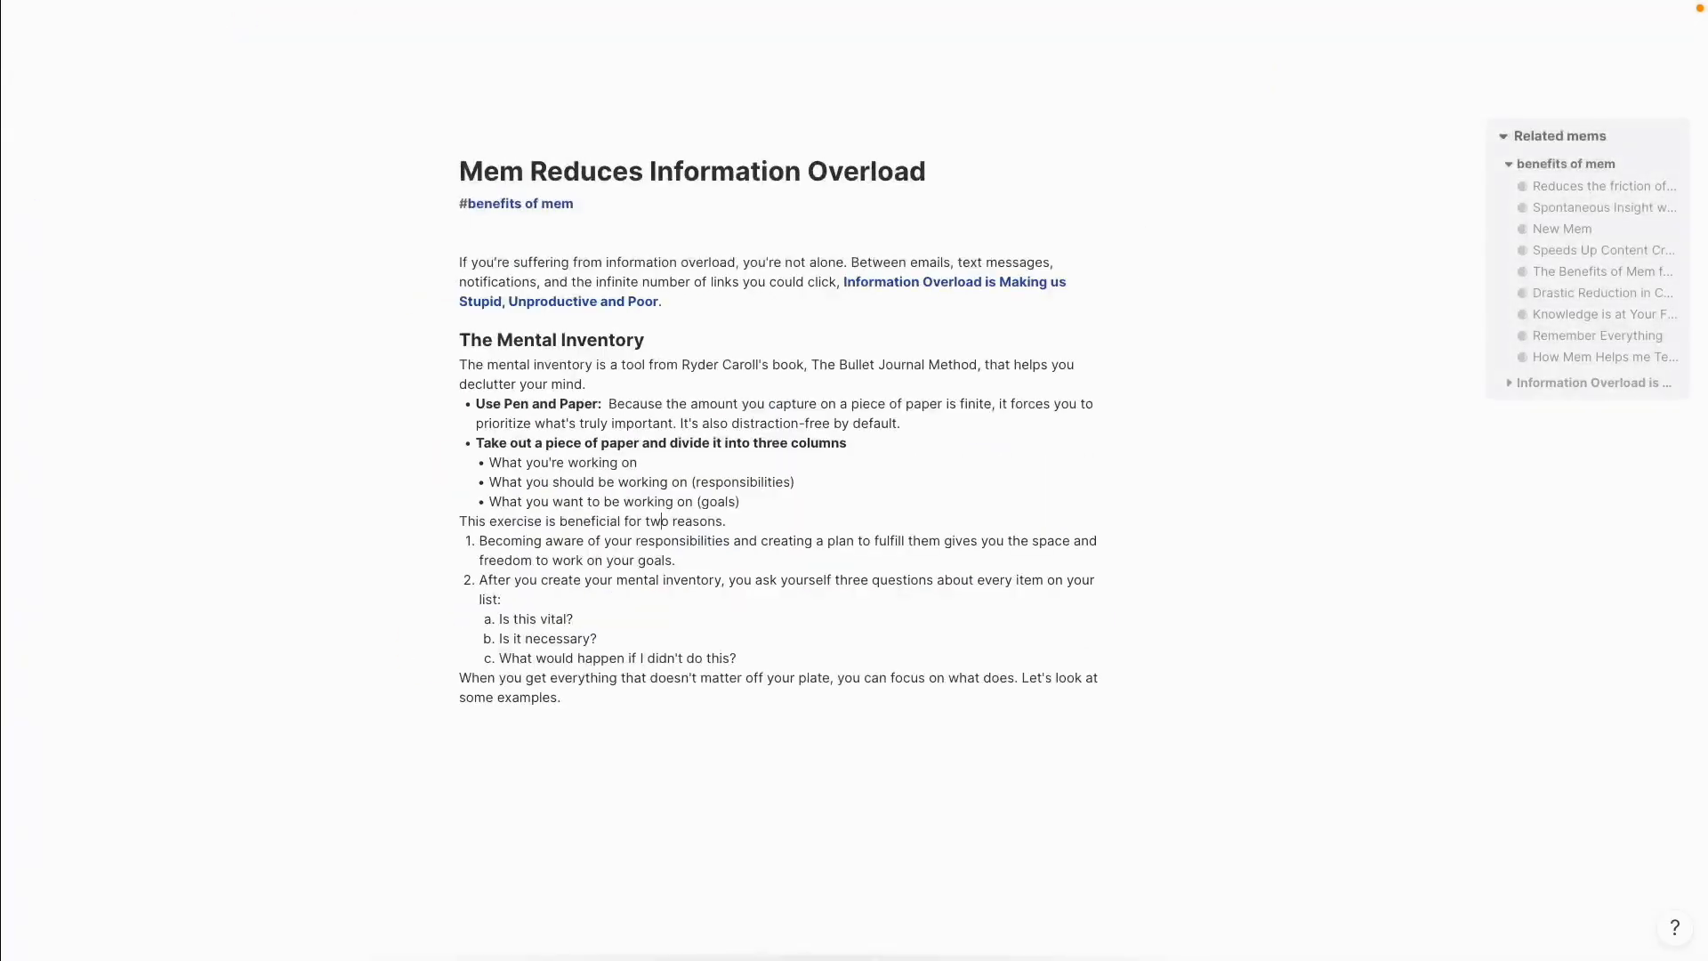
# List mental-inventory uses (article highlights, emails into tasks) and add the spontaneous-insight sentence.
pyautogui.write('Mem allows you create a digital version')
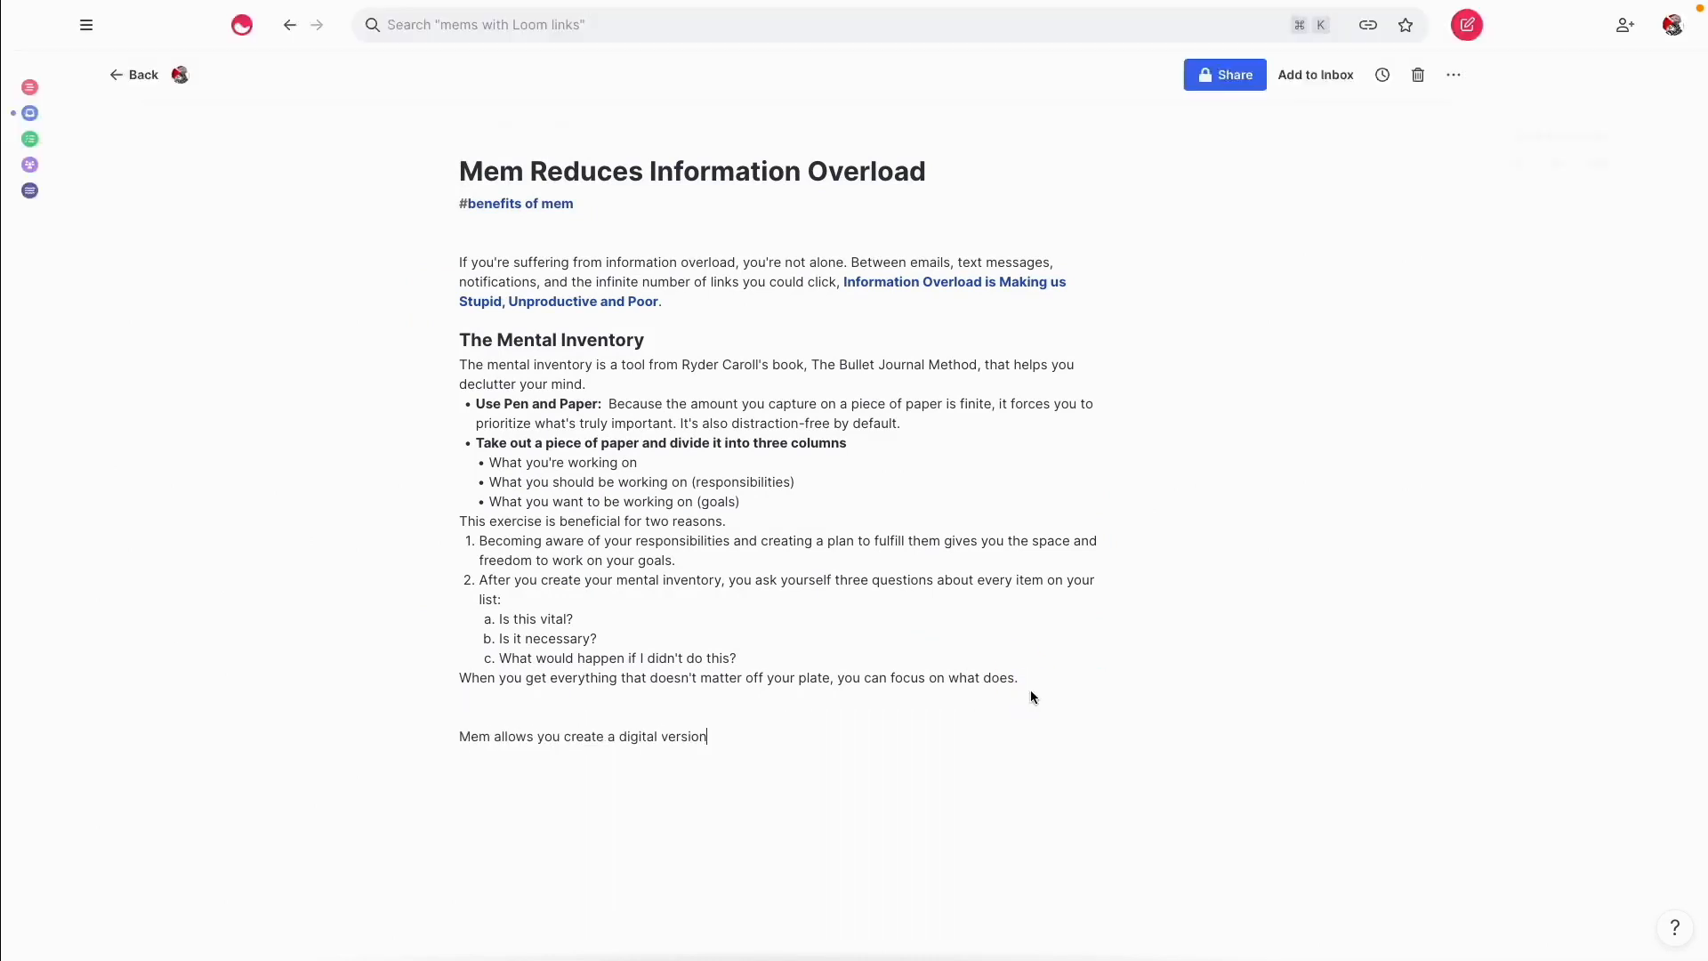
pyautogui.write('of a mental inventory because you can')
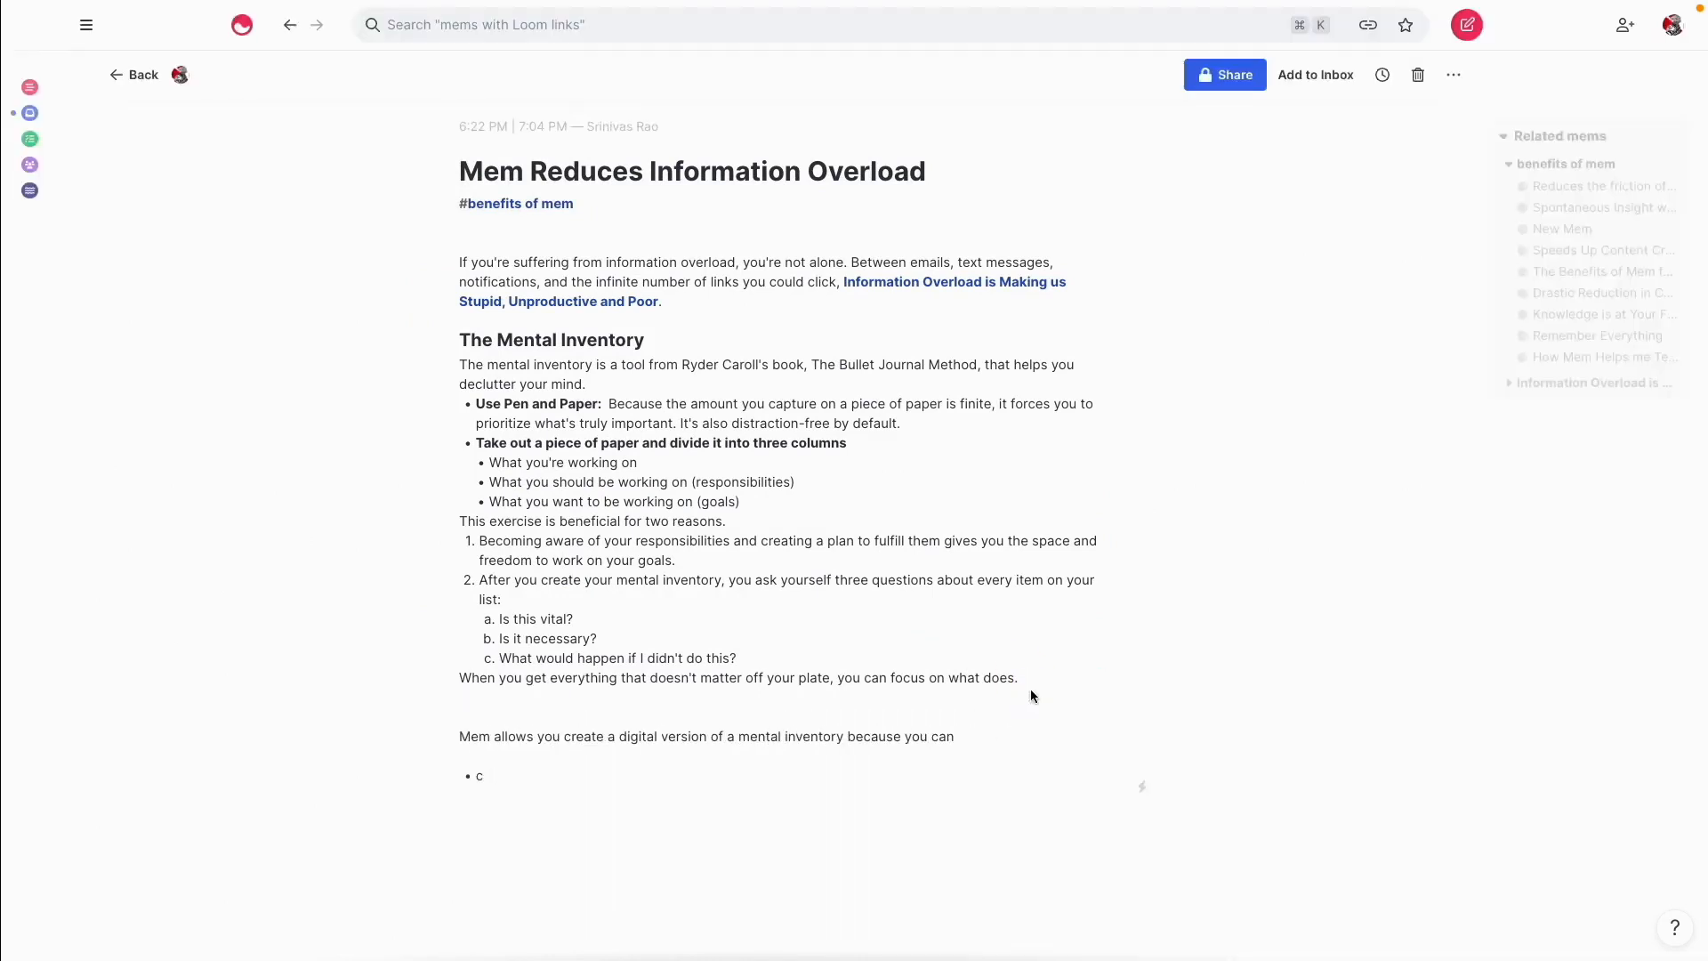
pyautogui.write('Capture highlights from articles')
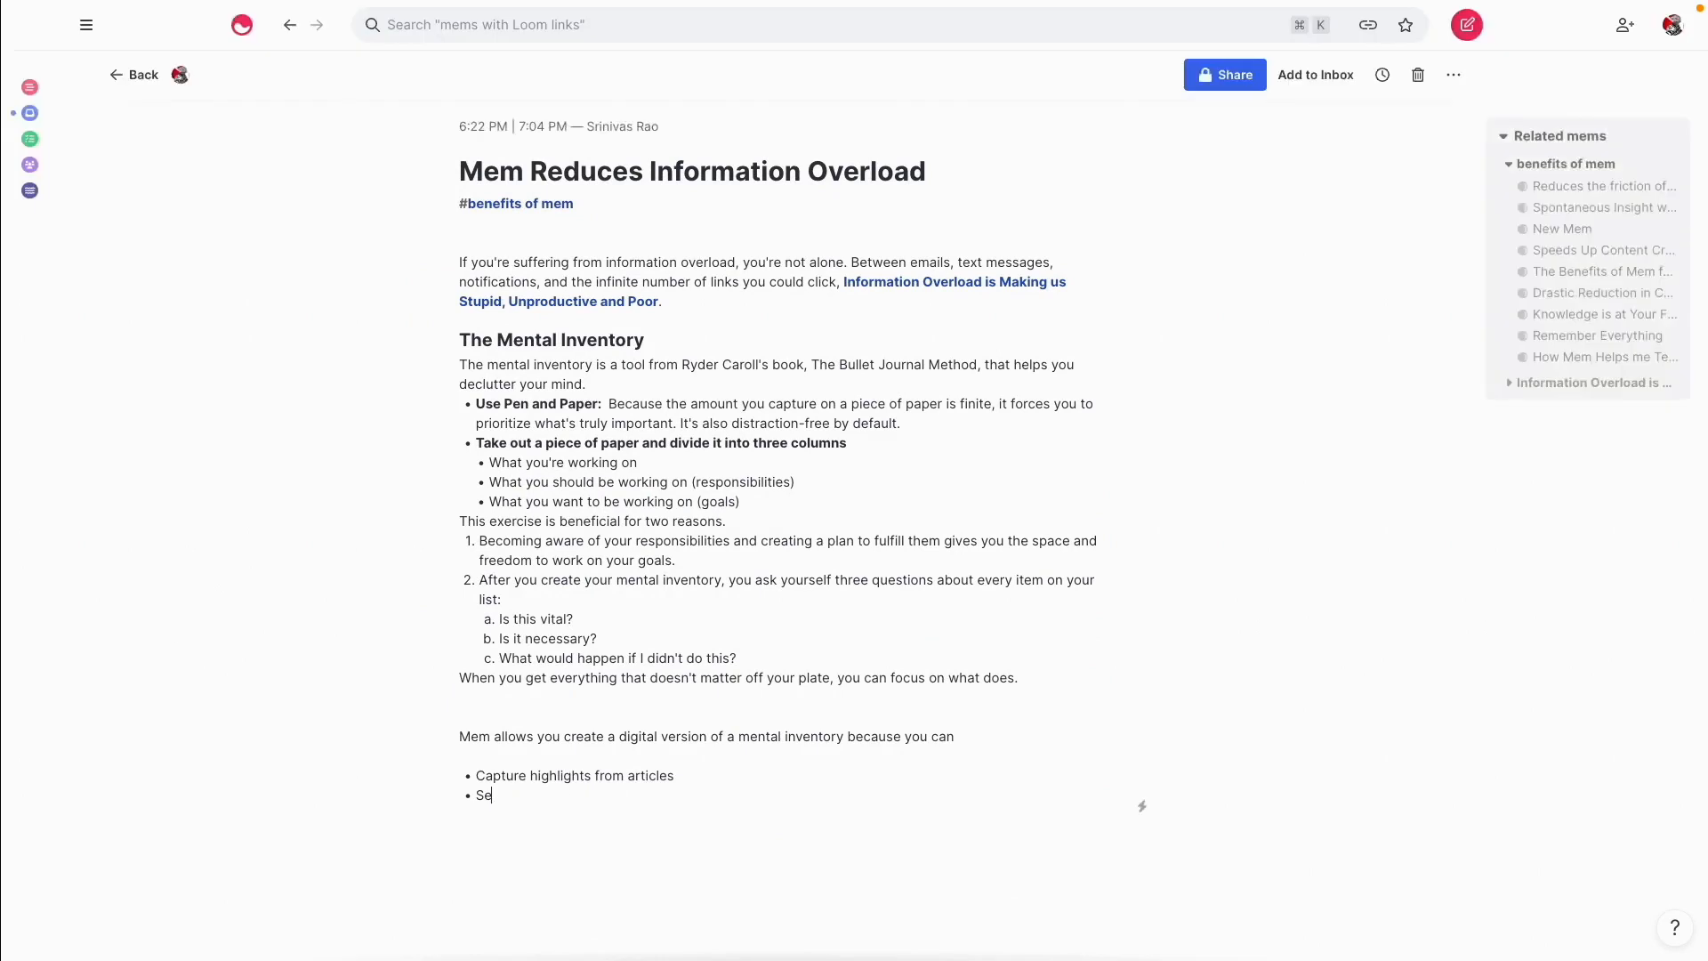
pyautogui.write('Forward emails and turn them in to tasks')
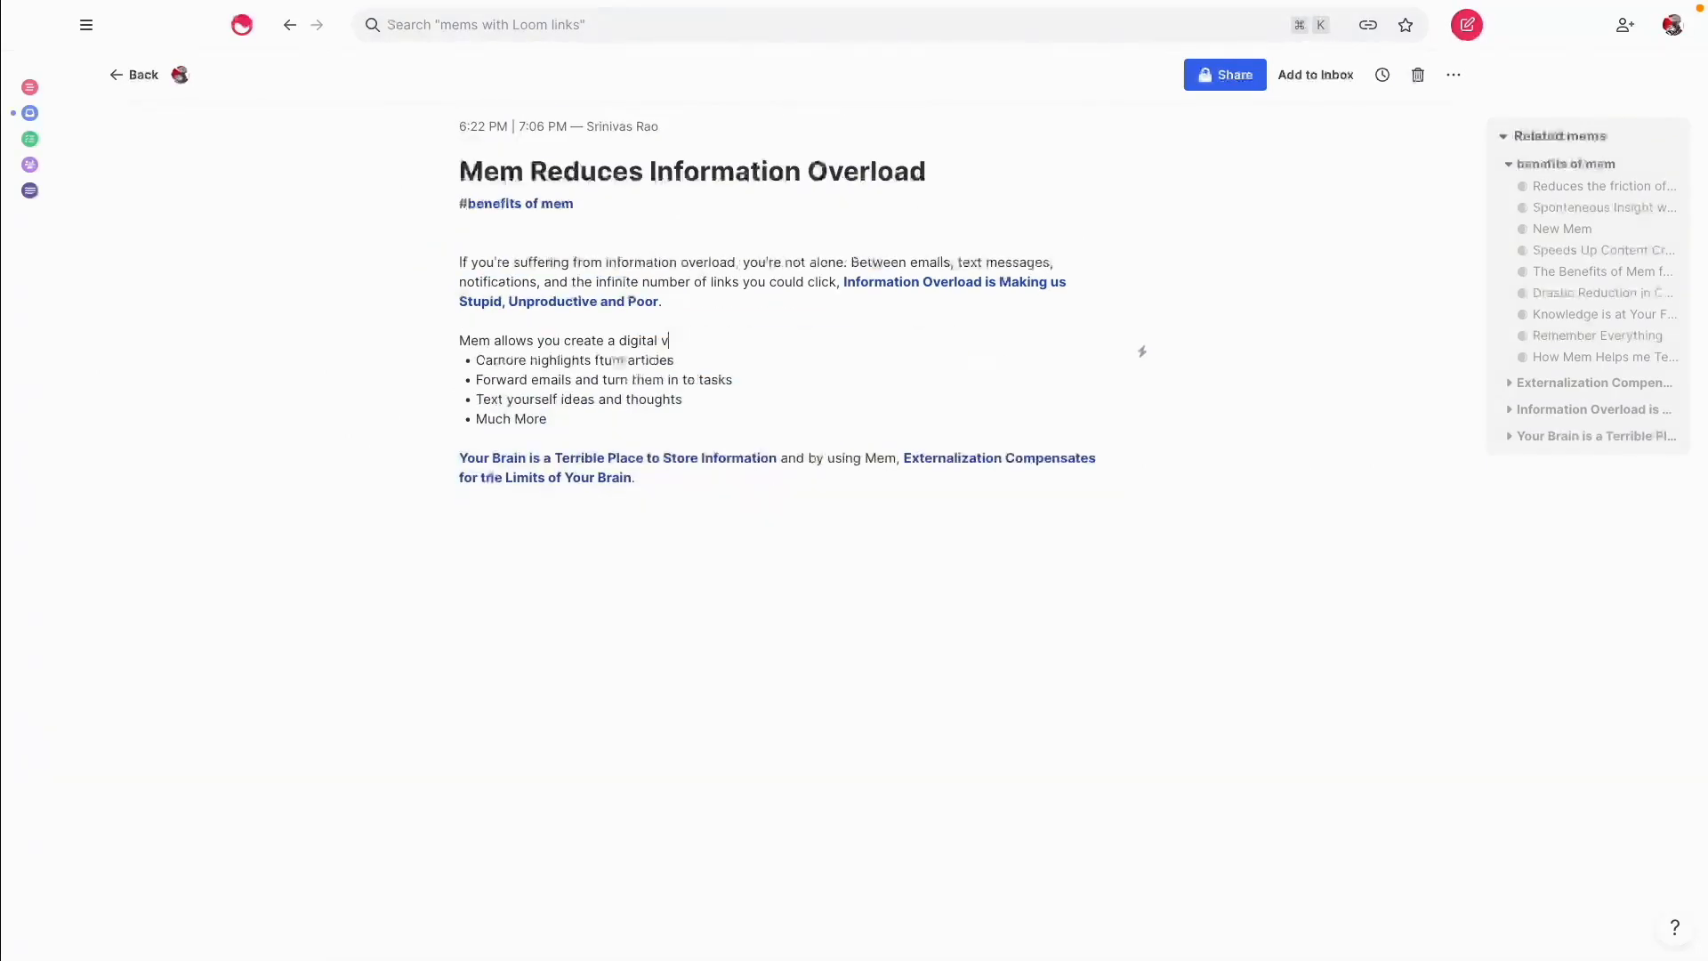
pyautogui.scroll(-3)
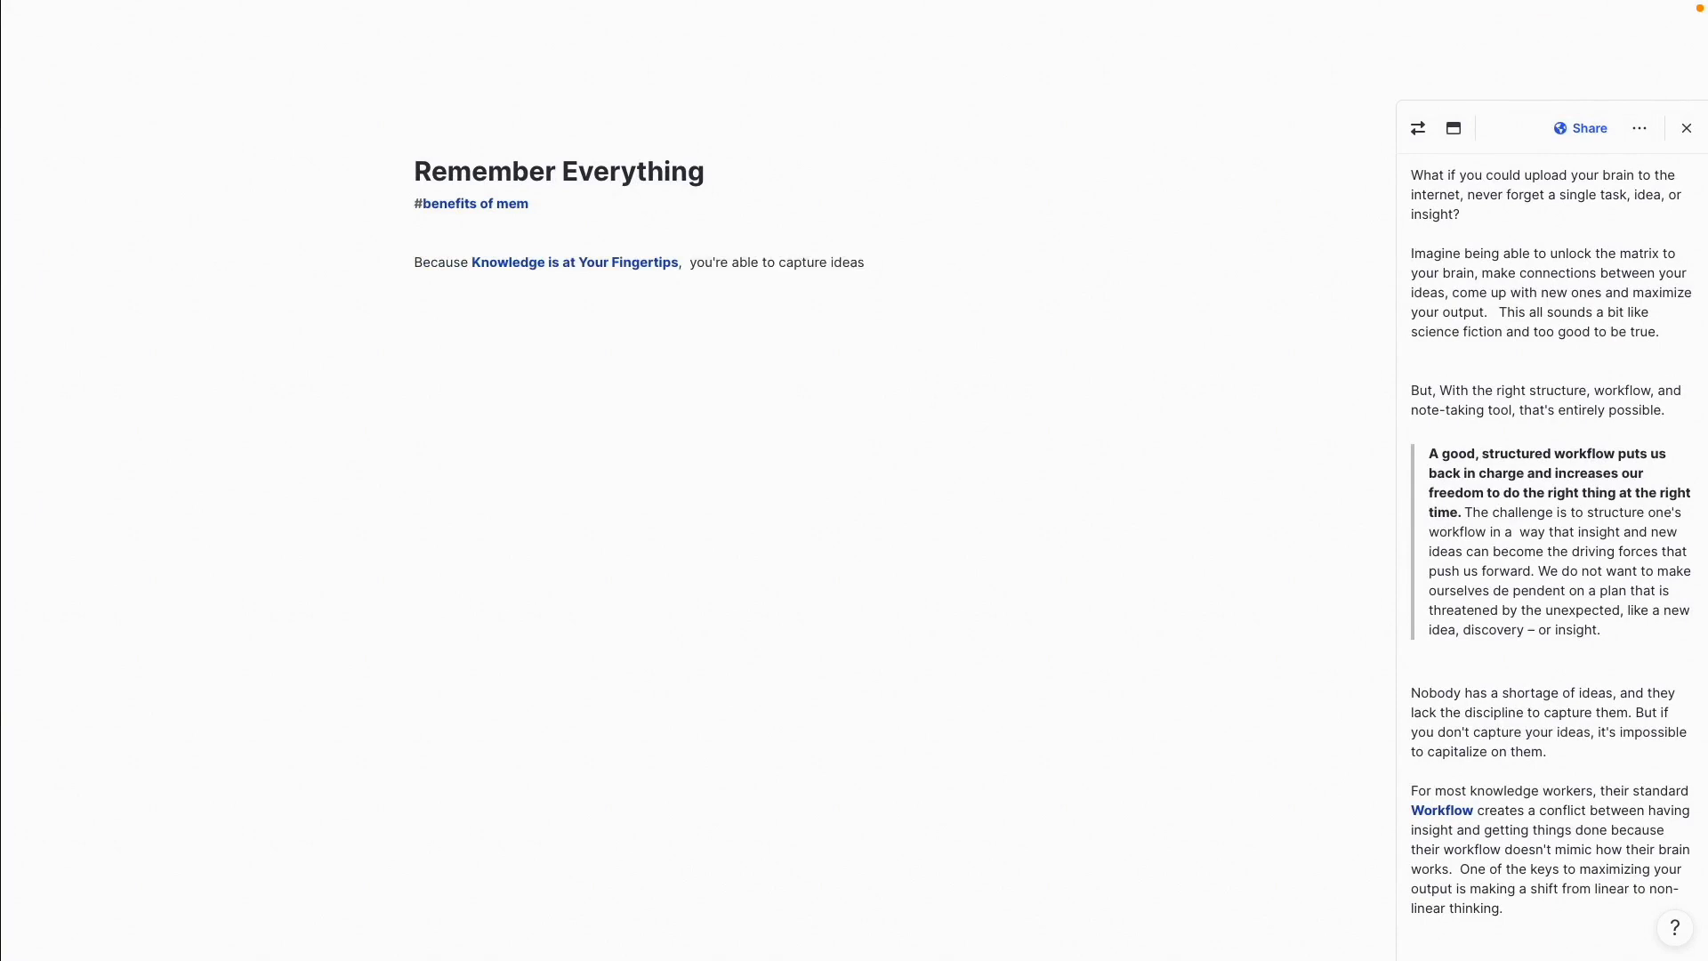
pyautogui.write(', and have Spontaneous Insight without immediate action, if you use it consistently Mem can become the ultimate tool to help you remember everything.')
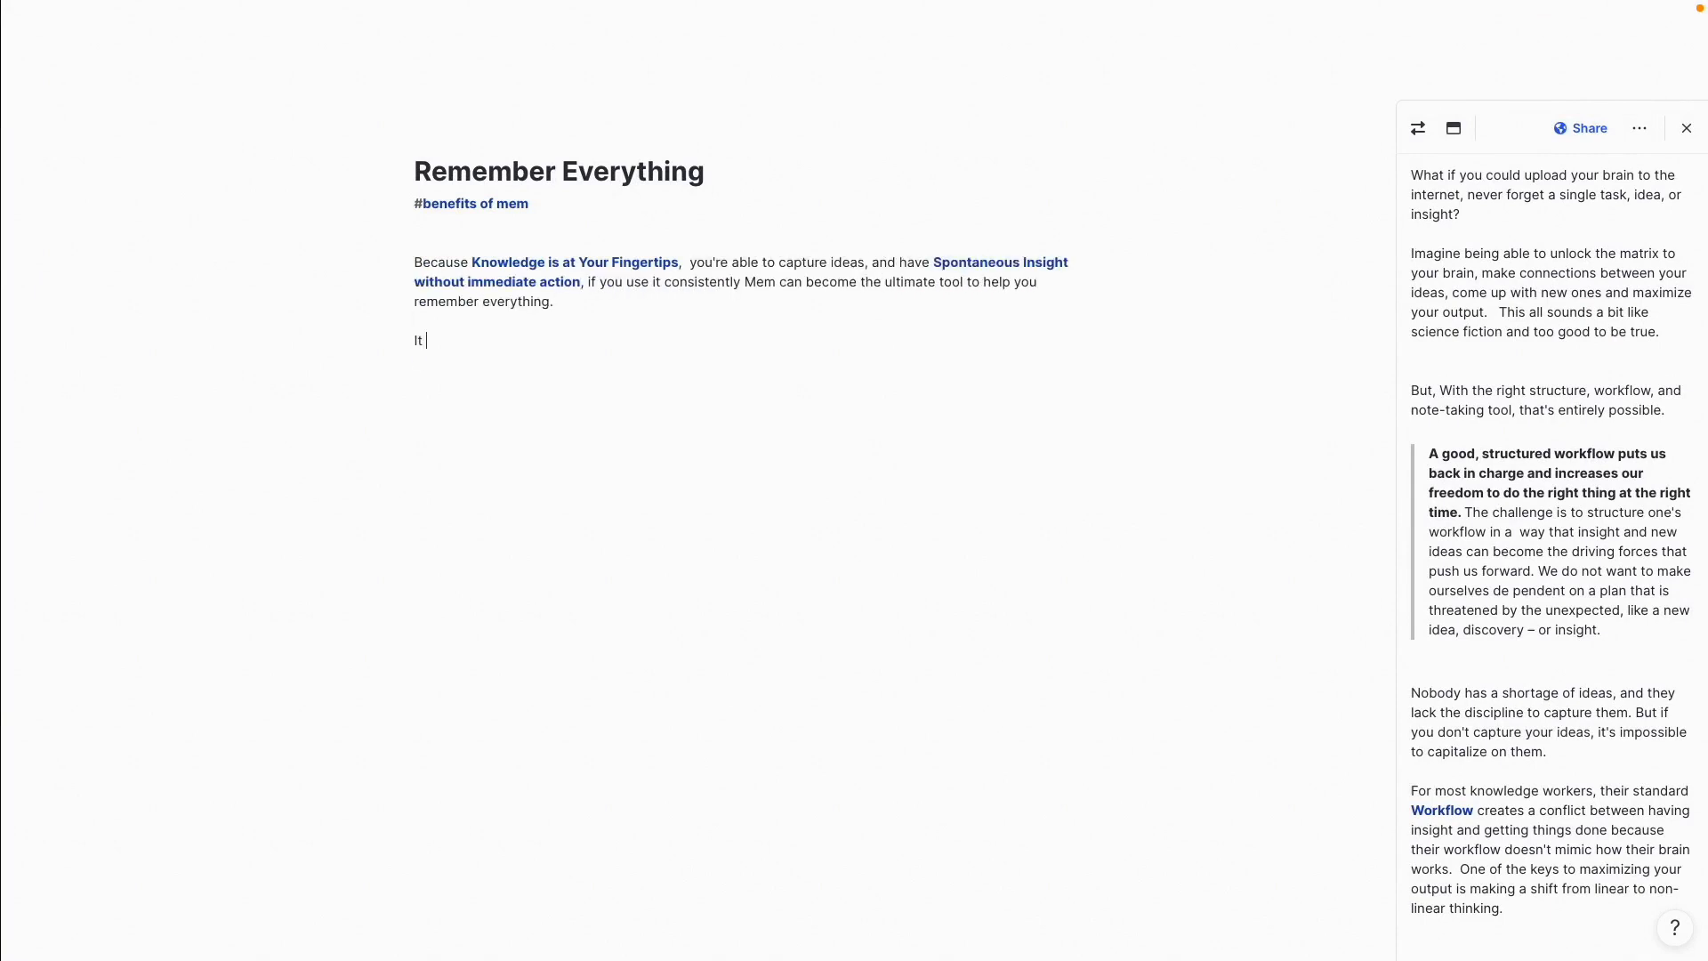